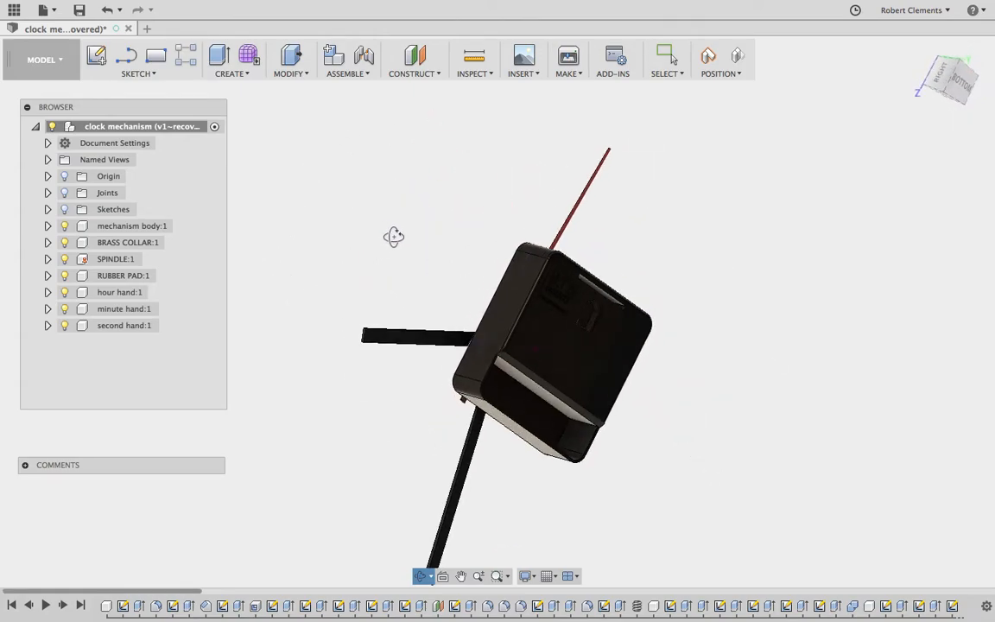
# Step: Orbit the clock mechanism so its body, collar and hands stand upright
pyautogui.moveTo(393, 239); pyautogui.dragTo(527, 280)
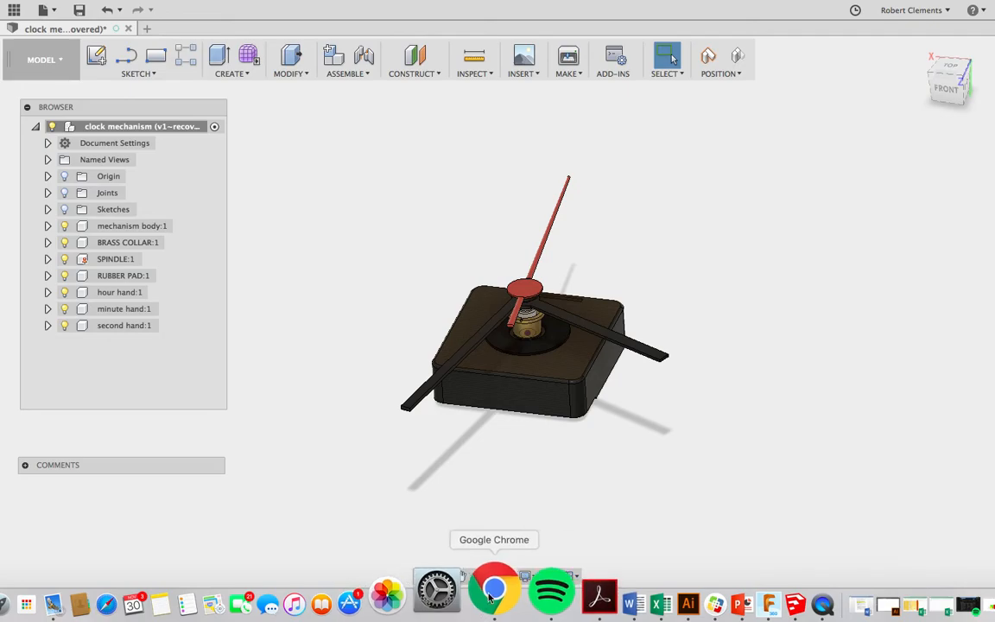
# Step: Download clock mechanism.f3d again from My Drive in Google Drive
pyautogui.click(494, 591)
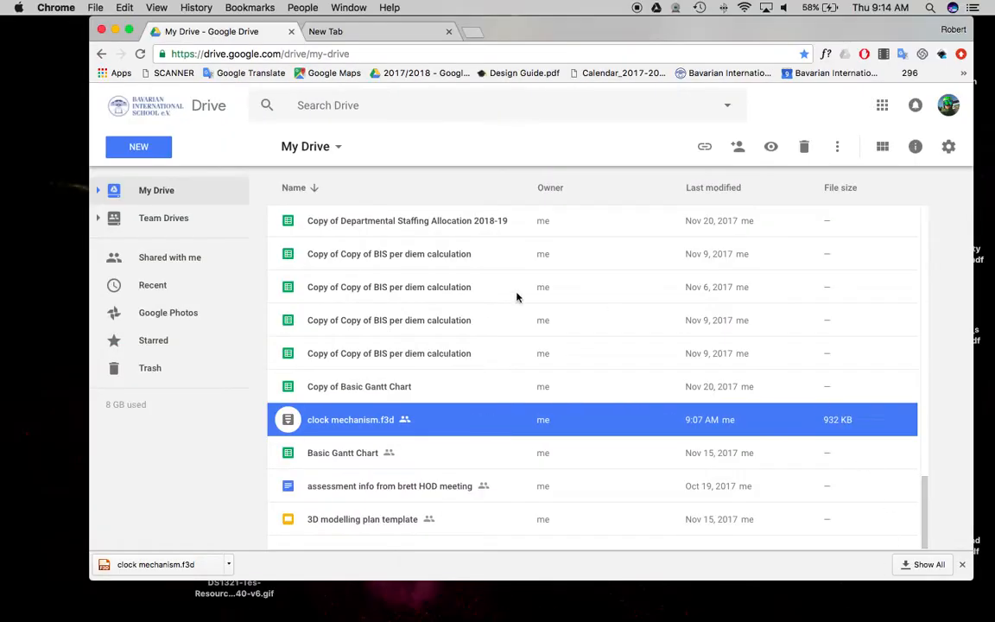
pyautogui.moveTo(369, 428)
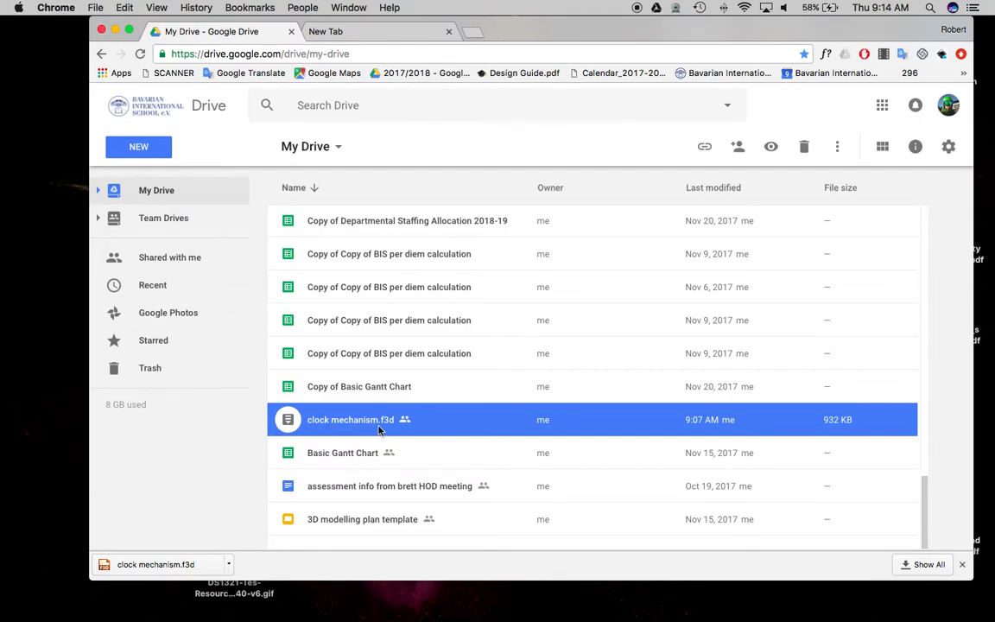
pyautogui.rightClick(380, 420)
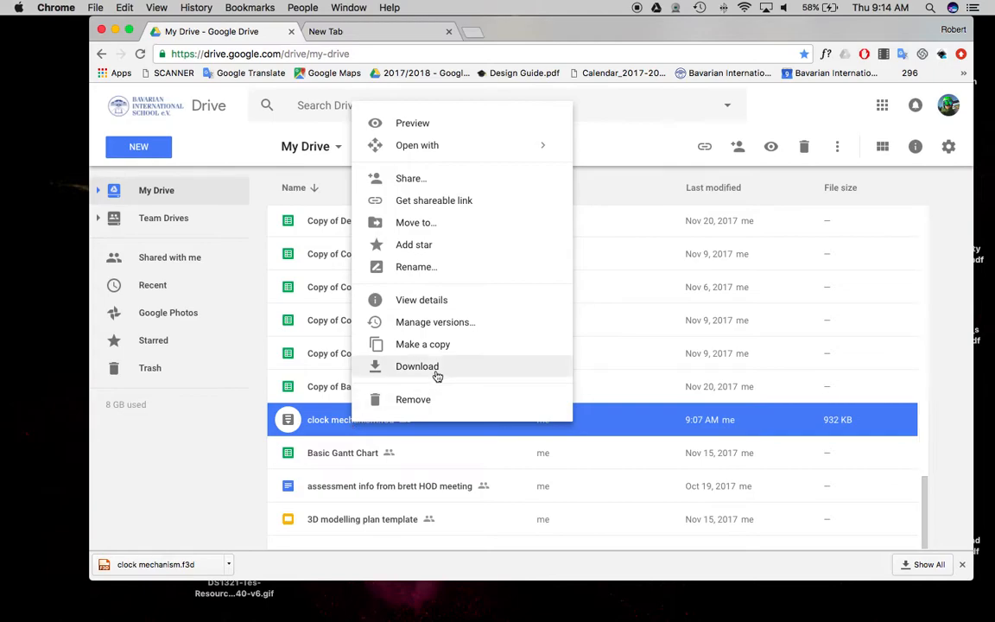
pyautogui.click(416, 366)
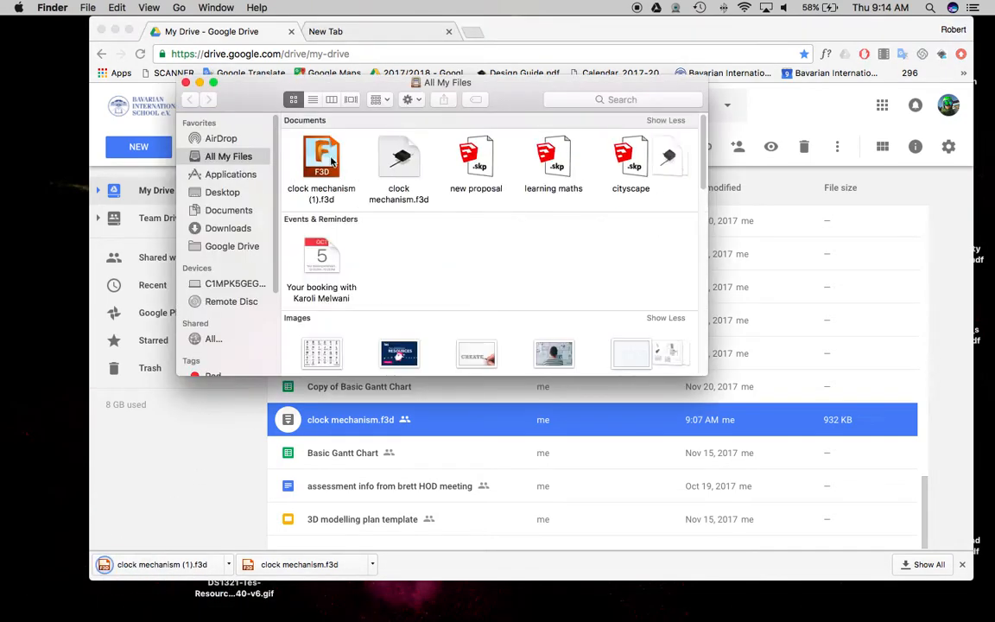
# Step: Locate the downloaded clock mechanism (1).f3d in Finder's All My Files
pyautogui.click(322, 164)
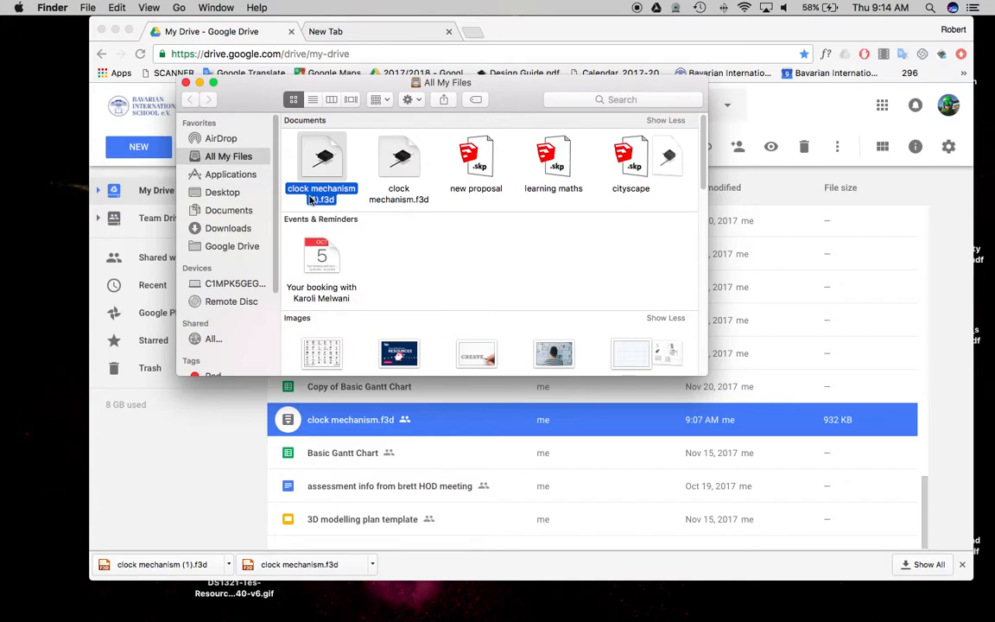
pyautogui.moveTo(566, 591)
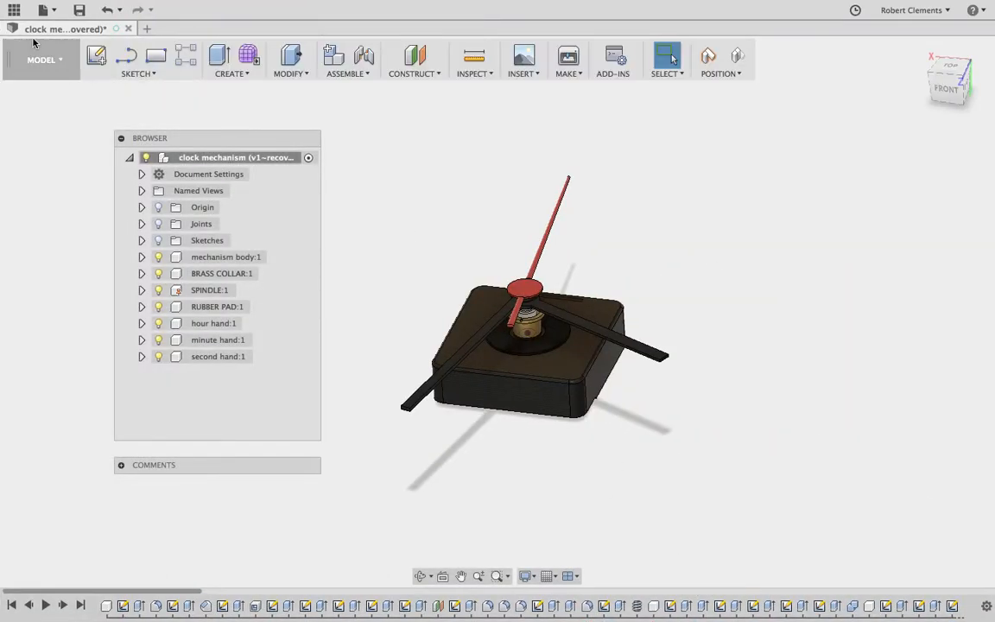
pyautogui.moveTo(14, 11)
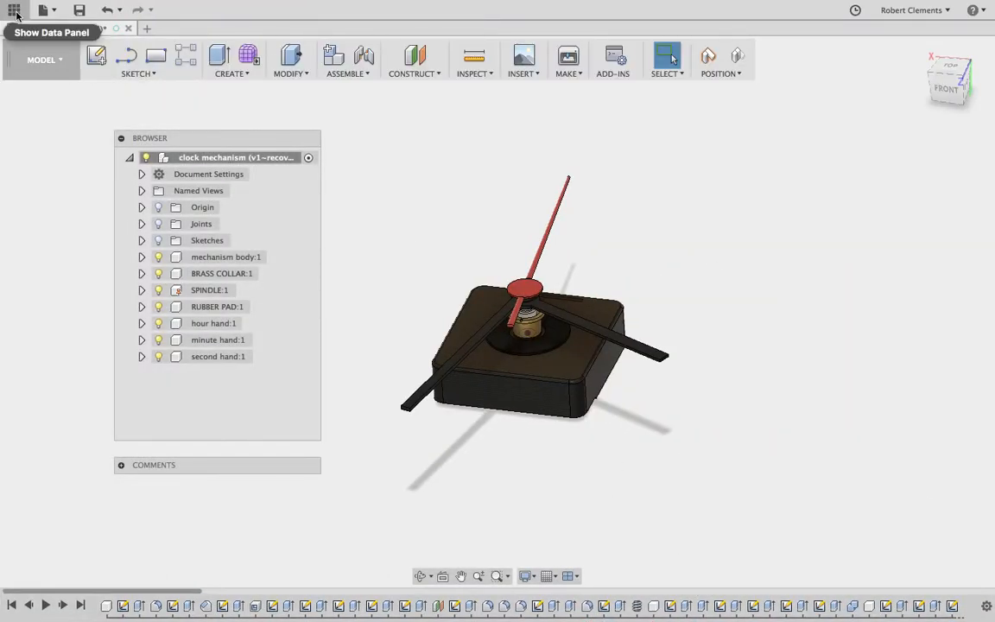
# Step: Show the data panel and open the new clocks 2 project
pyautogui.click(14, 11)
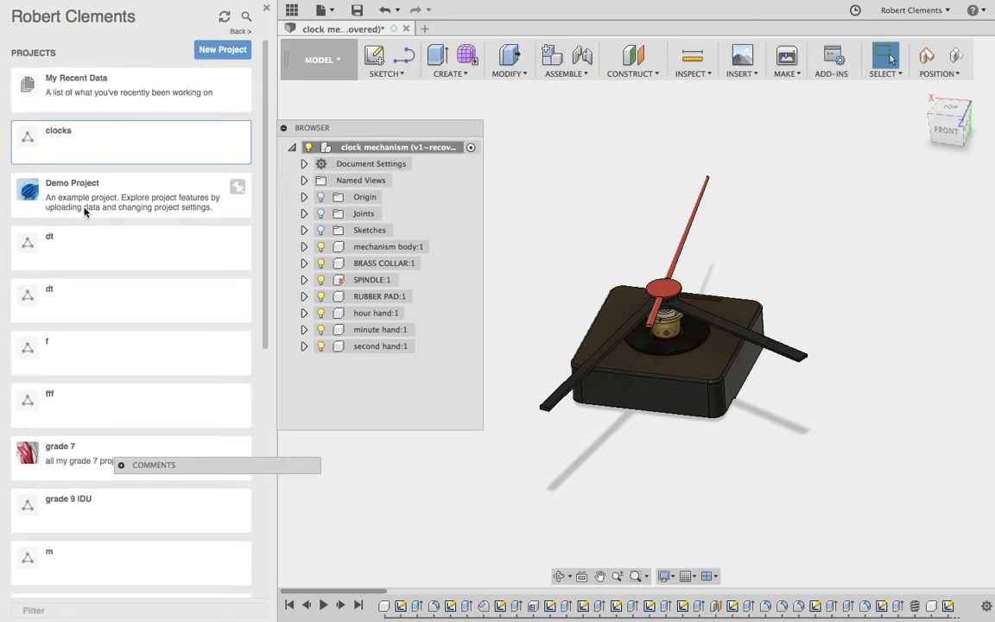
pyautogui.moveTo(223, 49)
pyautogui.write('clocks 2')
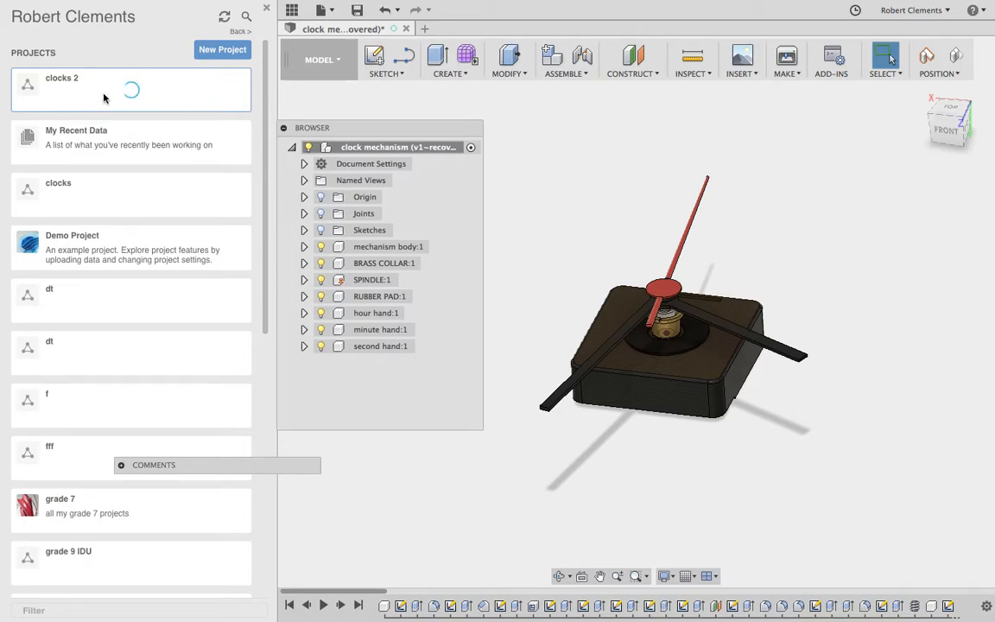
pyautogui.moveTo(162, 97)
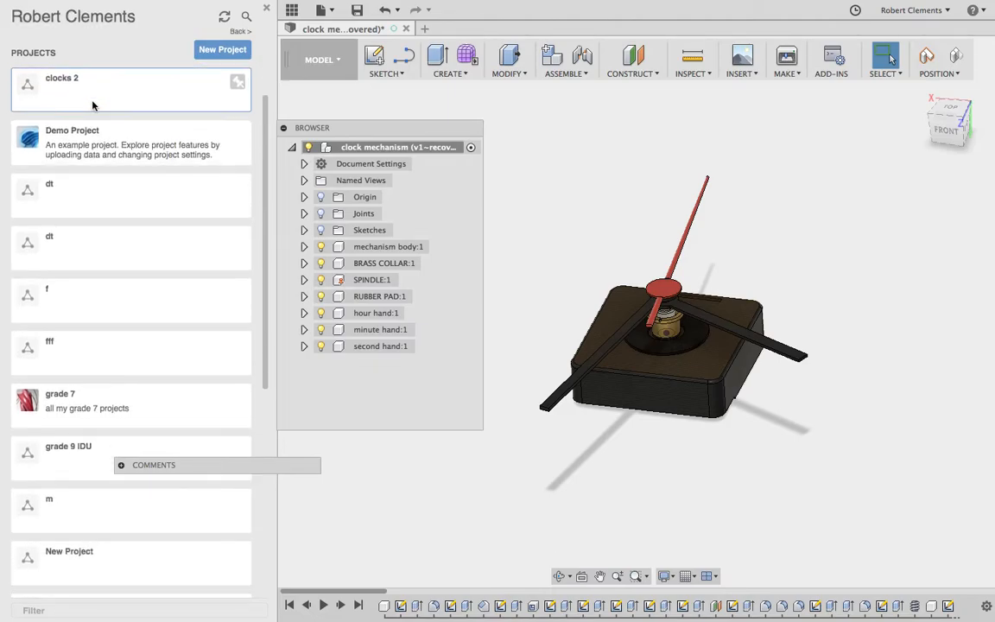
pyautogui.click(62, 78)
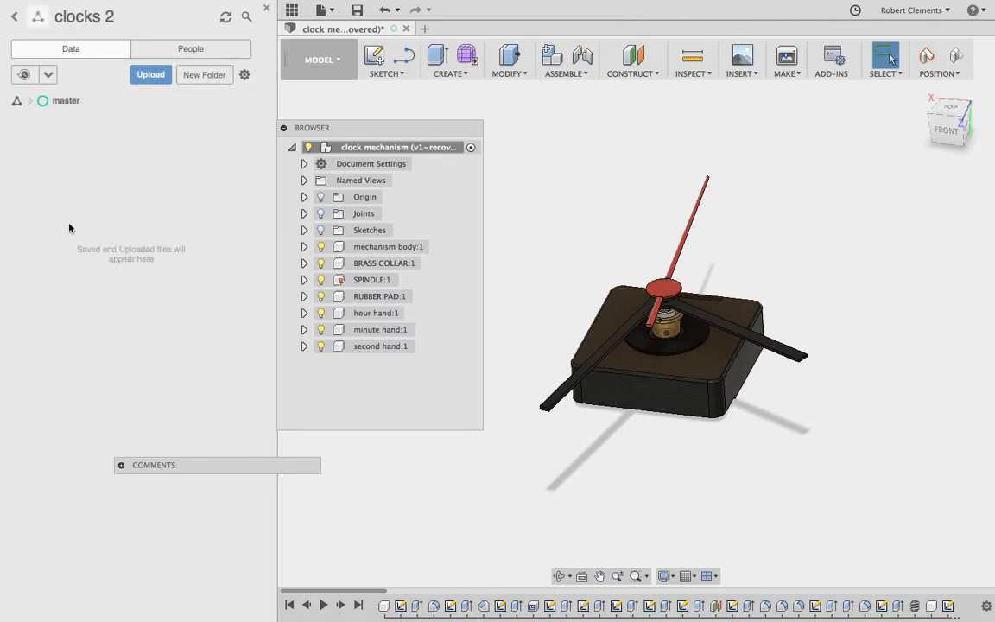
pyautogui.moveTo(211, 414)
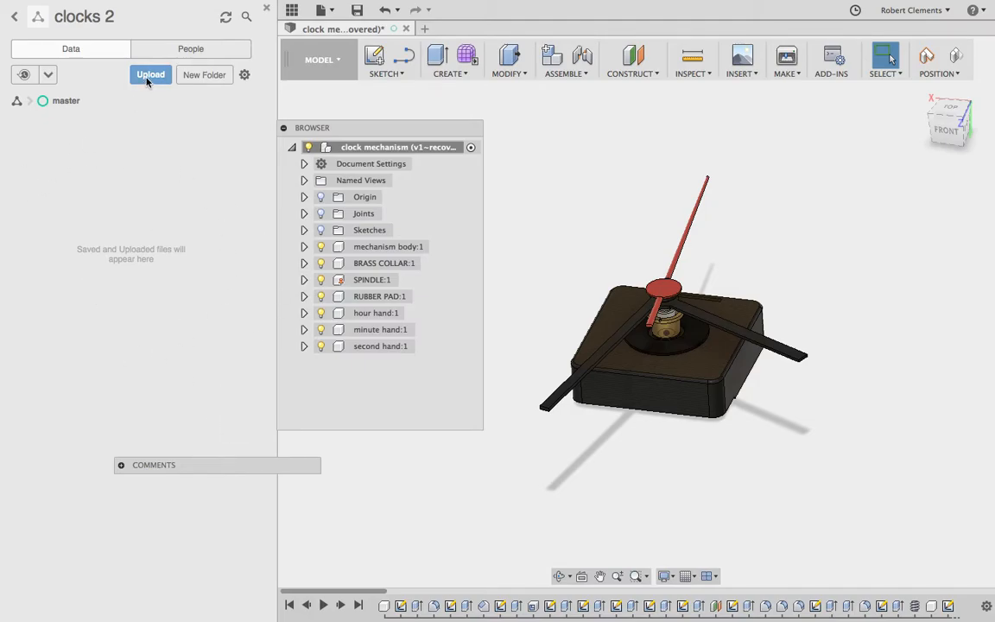
# Step: Upload clock mechanism (1).f3d from Downloads into clocks 2 and close the old design
pyautogui.click(150, 72)
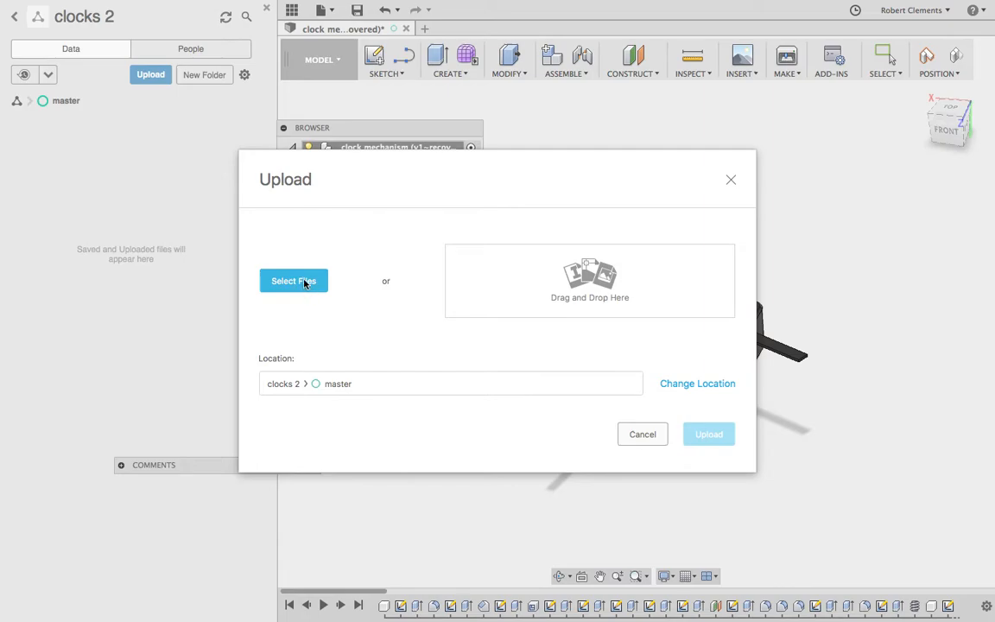
pyautogui.click(294, 280)
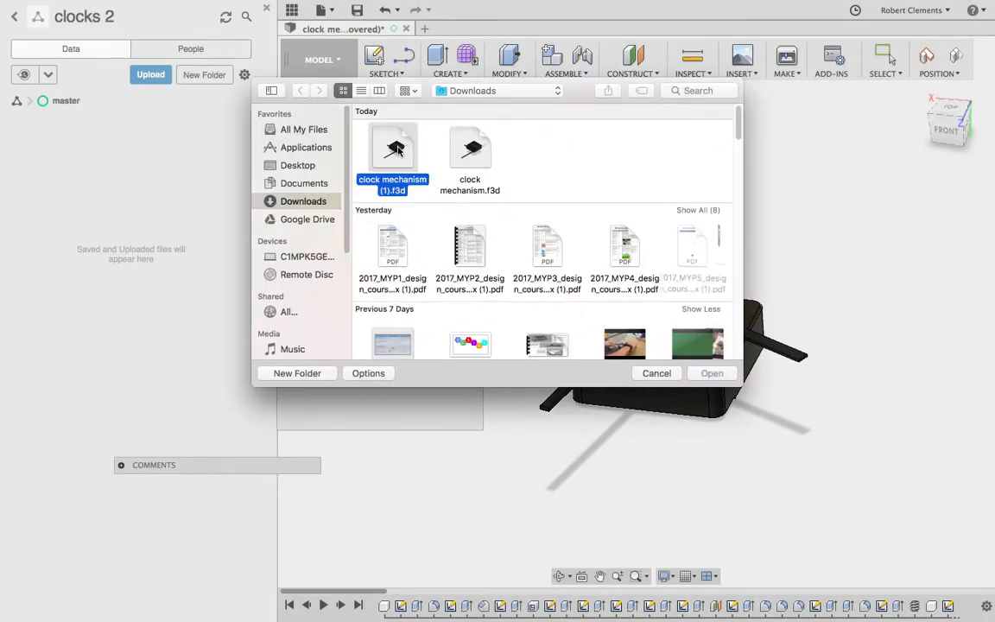
pyautogui.click(712, 373)
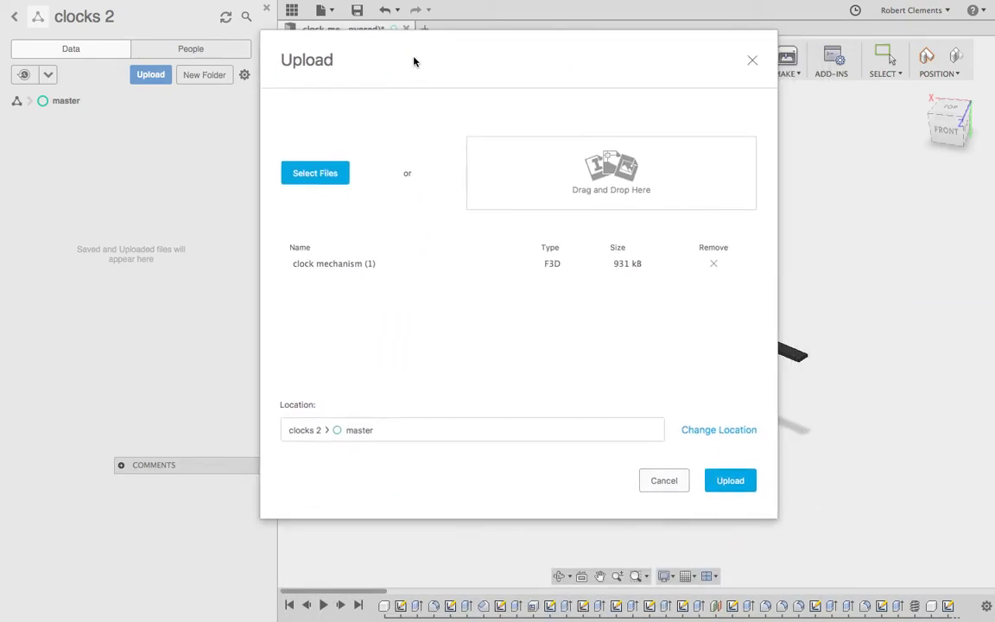
pyautogui.click(729, 480)
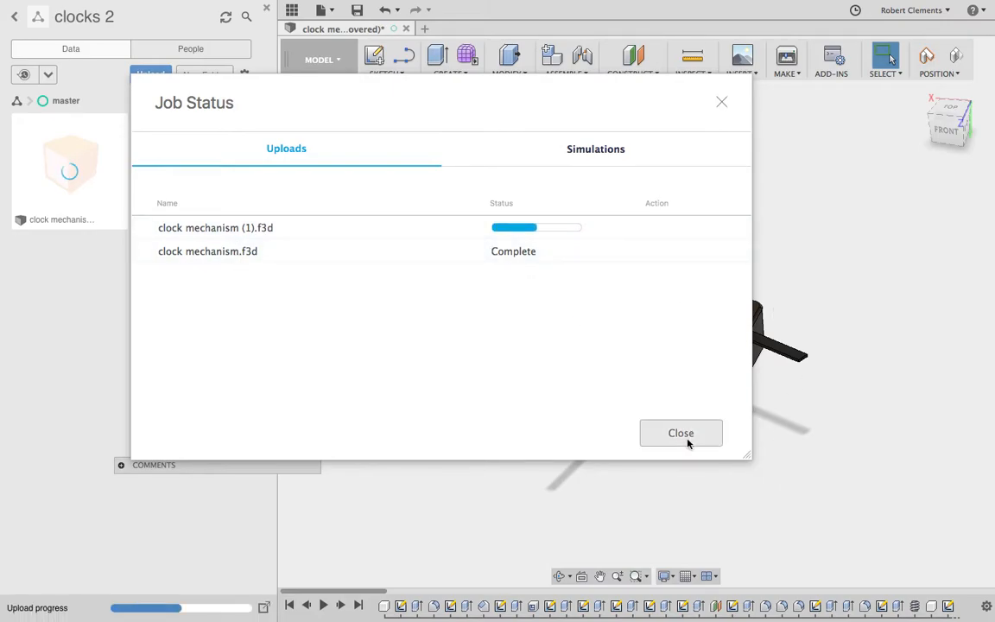
pyautogui.click(680, 431)
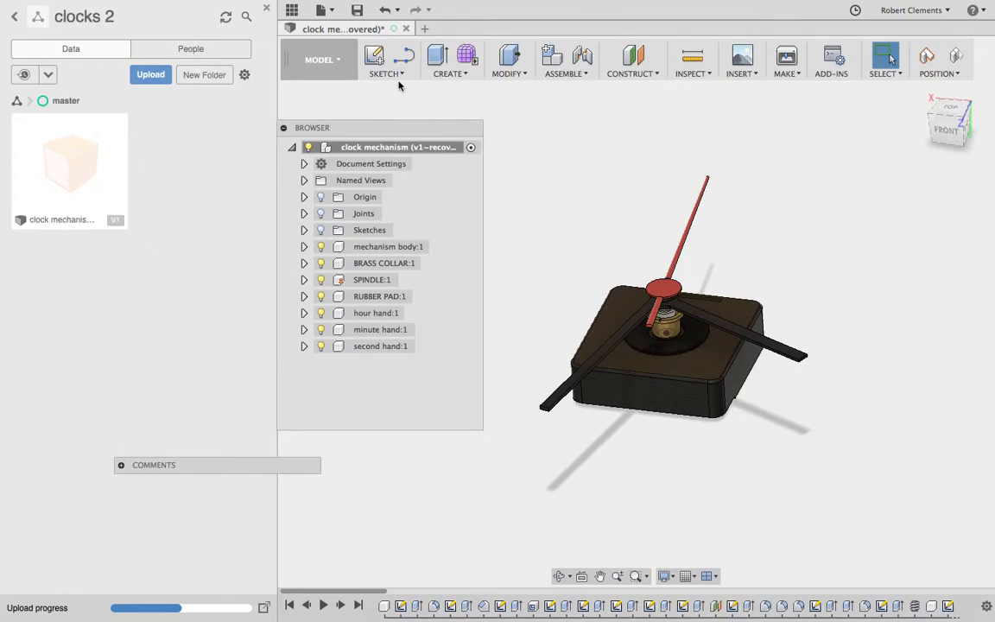
pyautogui.click(404, 27)
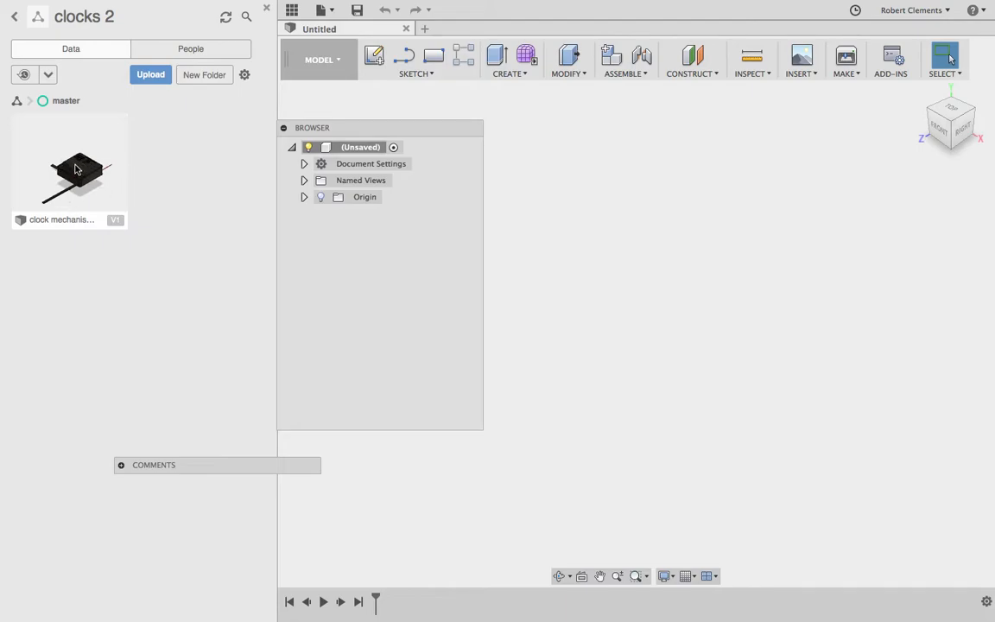
# Step: Open the uploaded clock mechanism (1) v1 design and view its face from the top
pyautogui.click(69, 171)
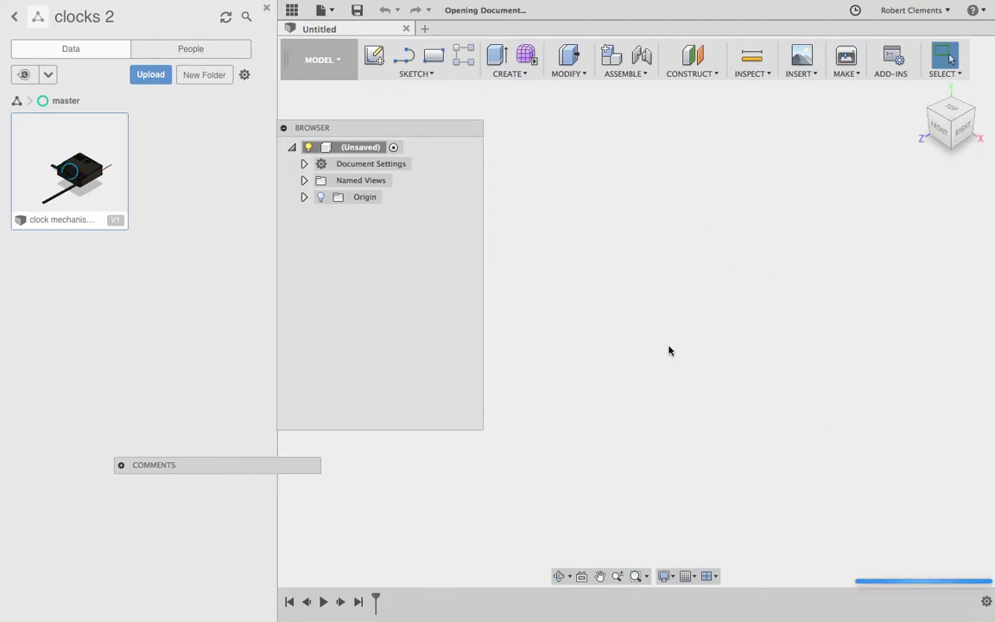
pyautogui.doubleClick(69, 171)
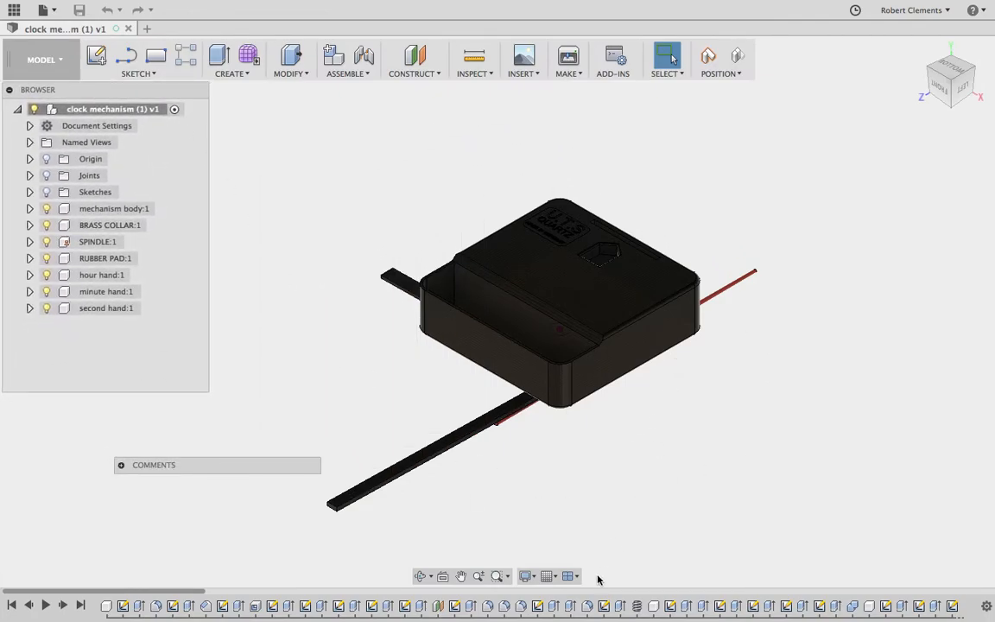
pyautogui.moveTo(421, 577)
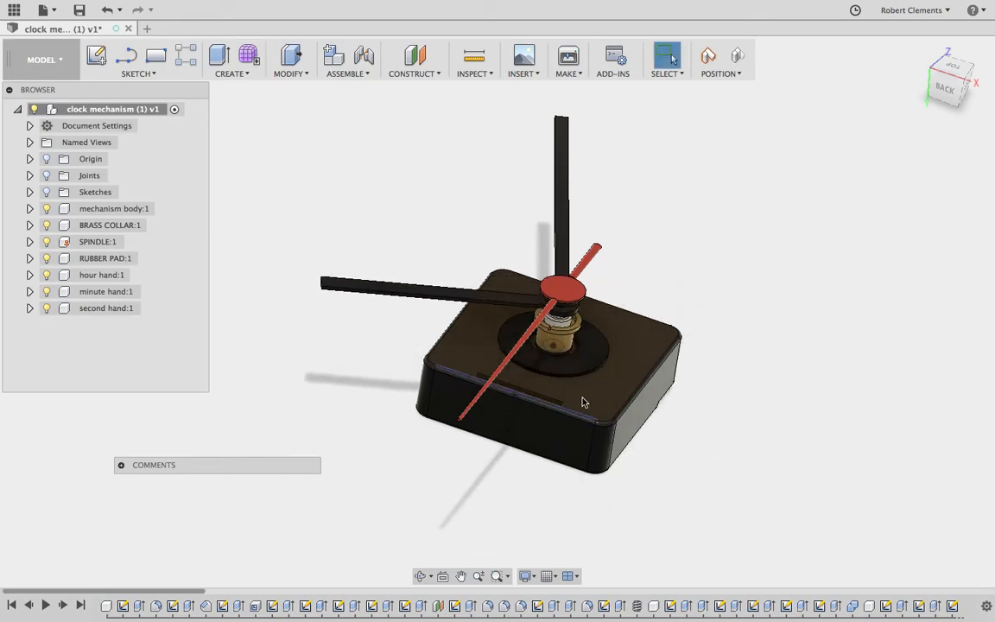
pyautogui.moveTo(584, 400); pyautogui.dragTo(521, 308)
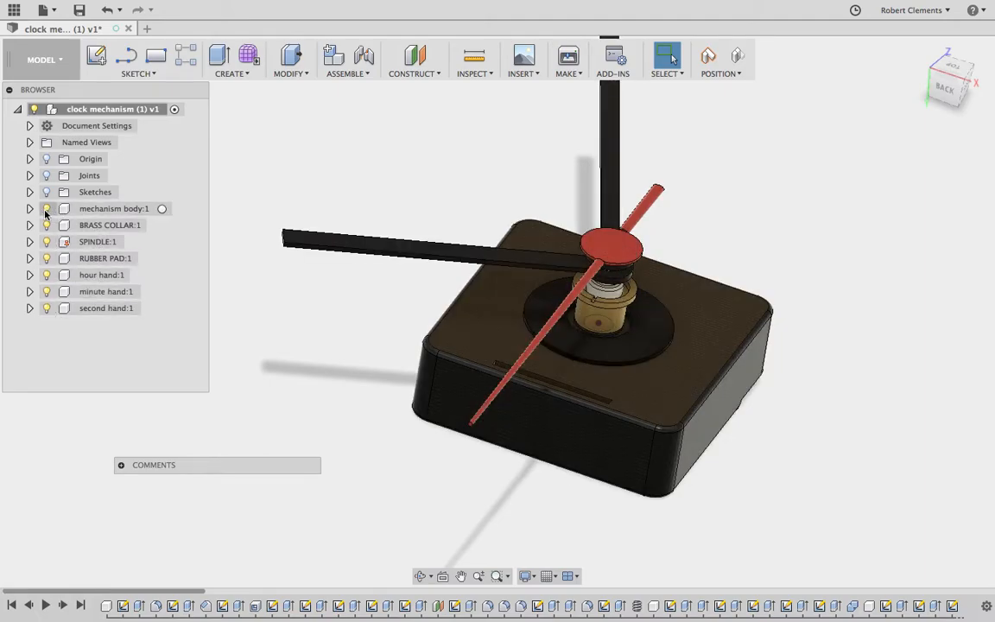
pyautogui.click(105, 259)
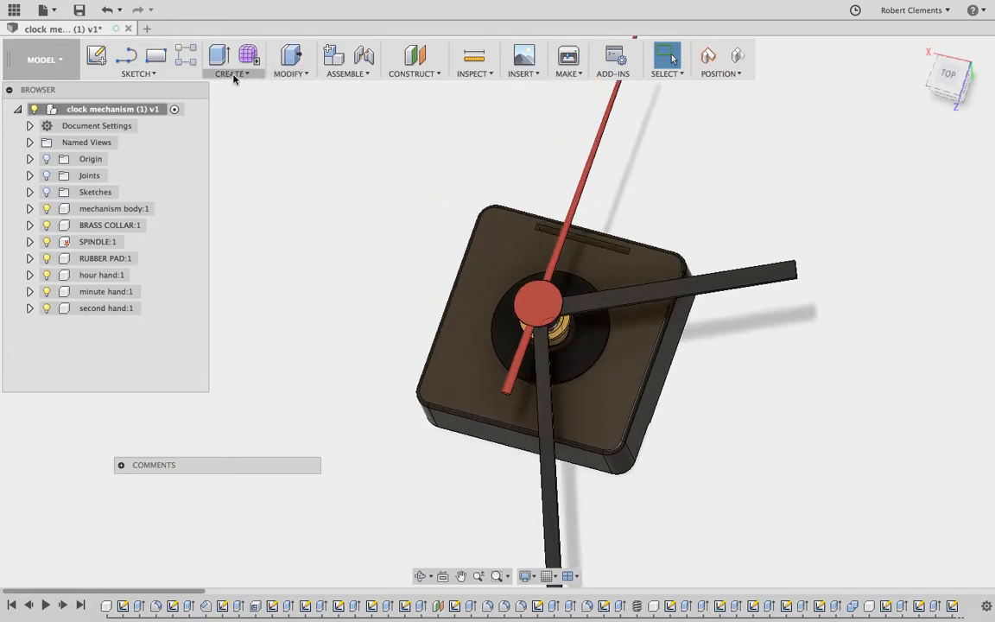
# Step: Create a new empty component named back plate and make it active
pyautogui.click(231, 72)
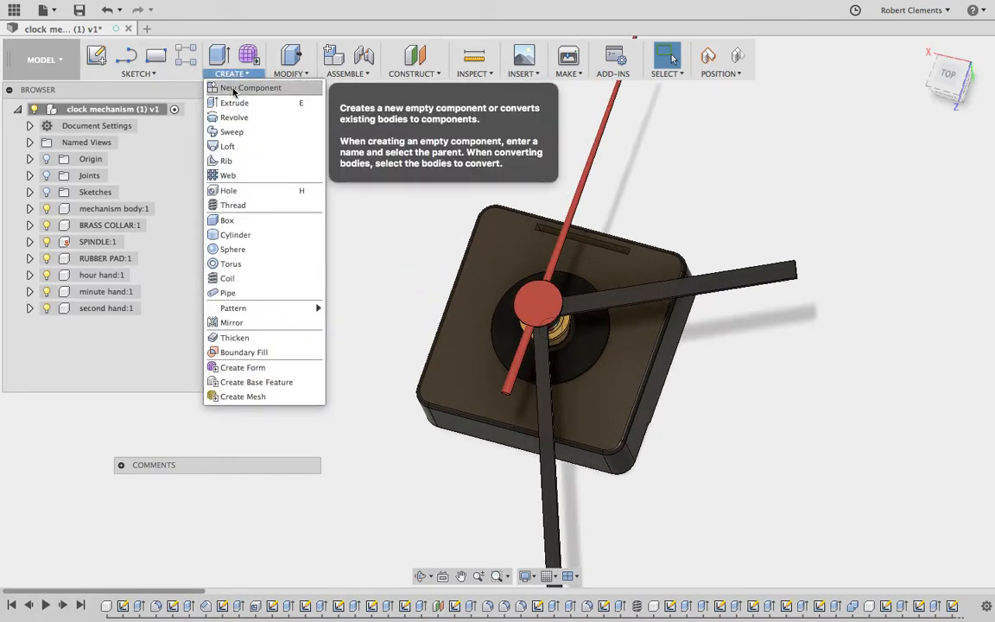
pyautogui.click(252, 86)
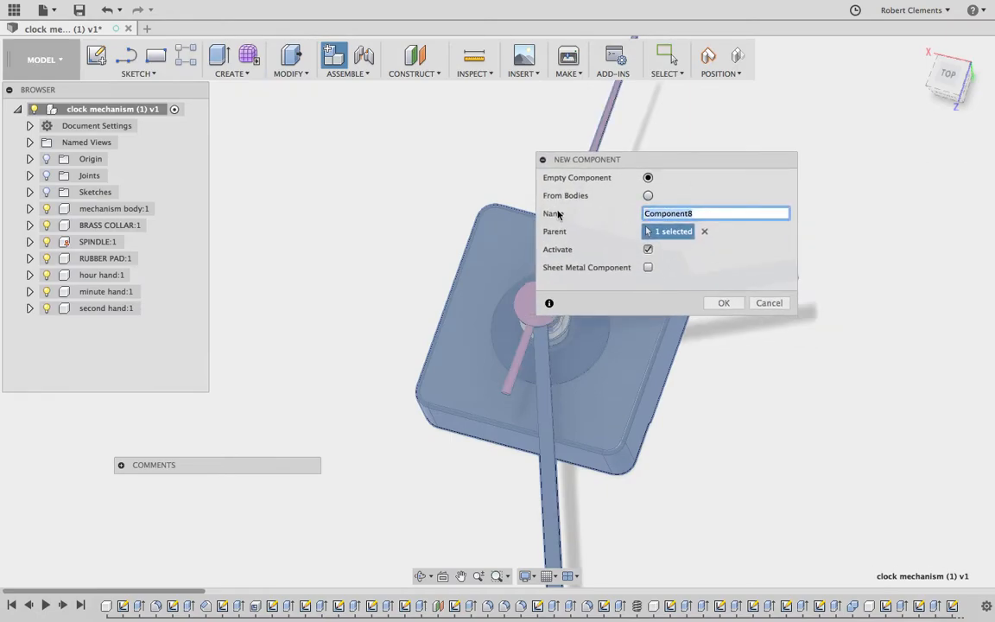
pyautogui.write('back plate')
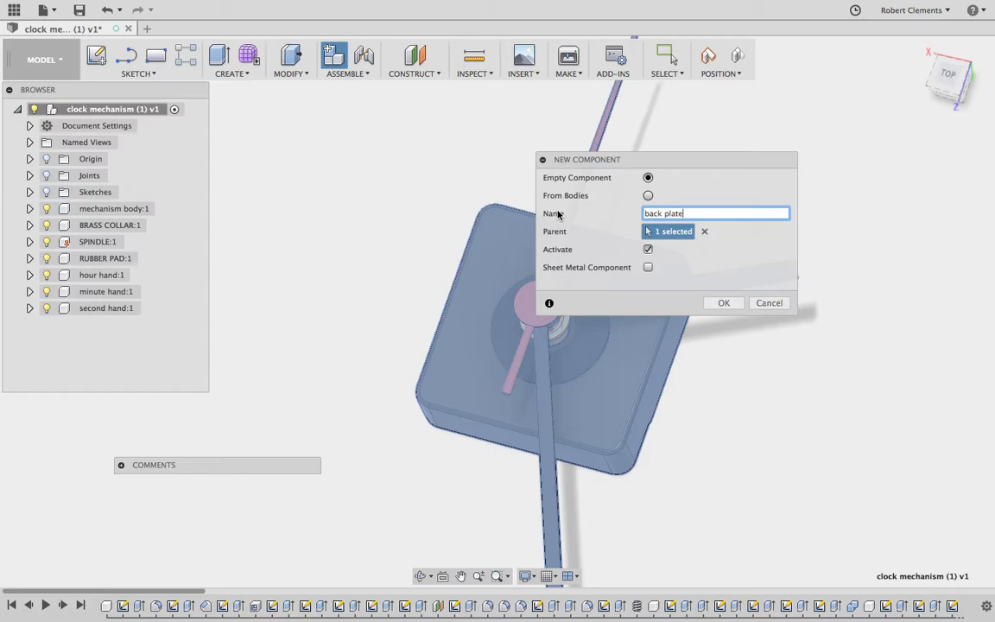
pyautogui.click(722, 302)
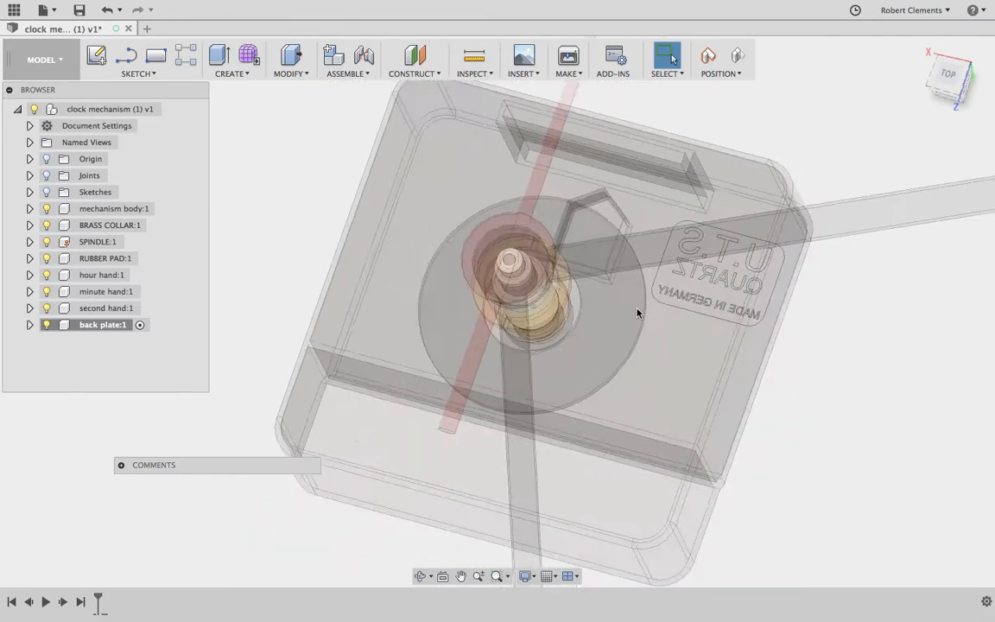
# Step: Capture position and sketch a 245 mm centre rectangle from the clock spindle
pyautogui.click(135, 59)
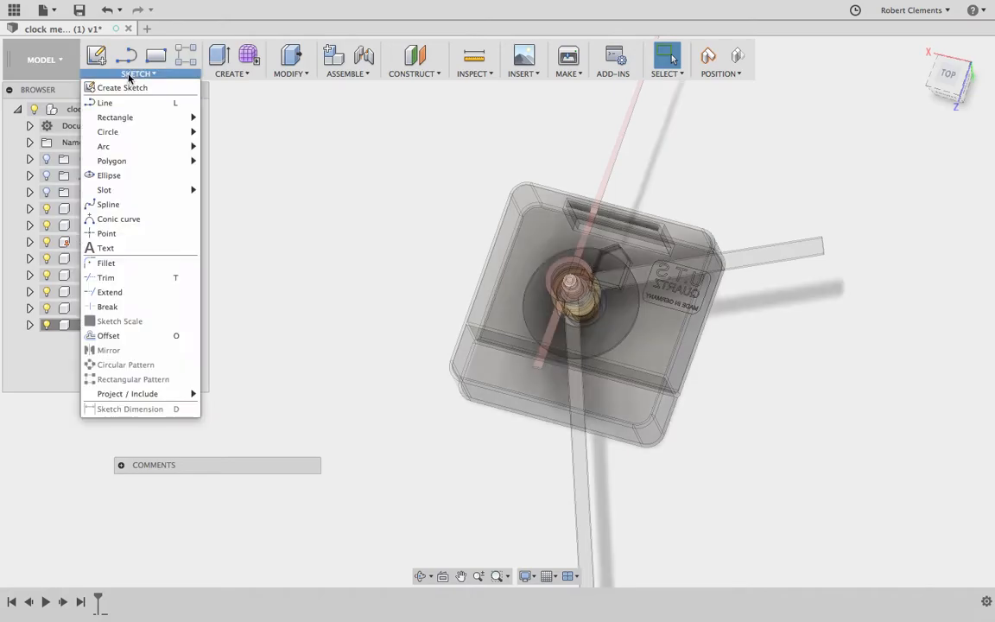
pyautogui.moveTo(121, 87)
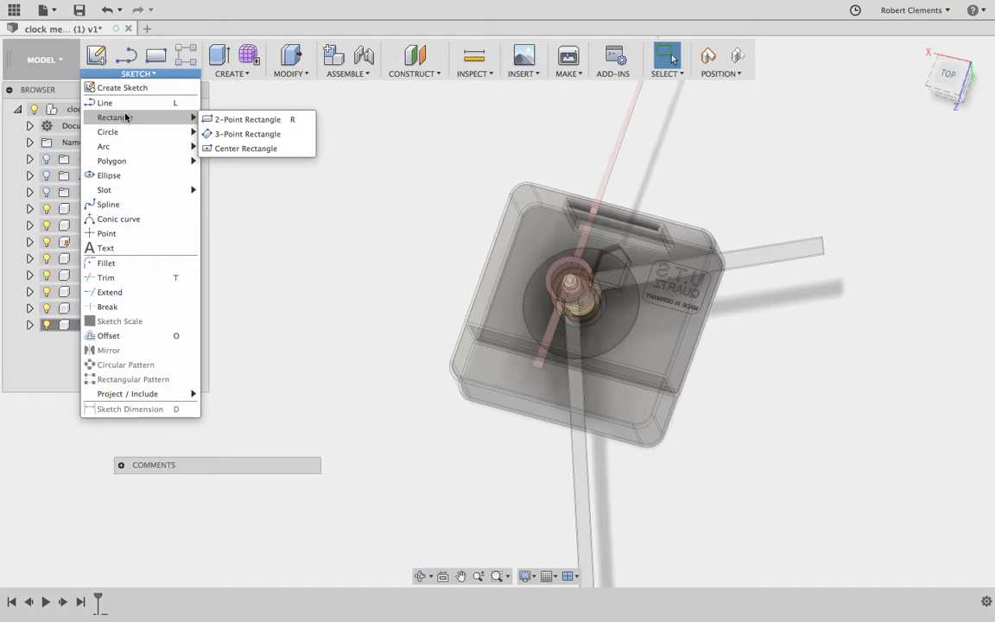
pyautogui.moveTo(248, 135)
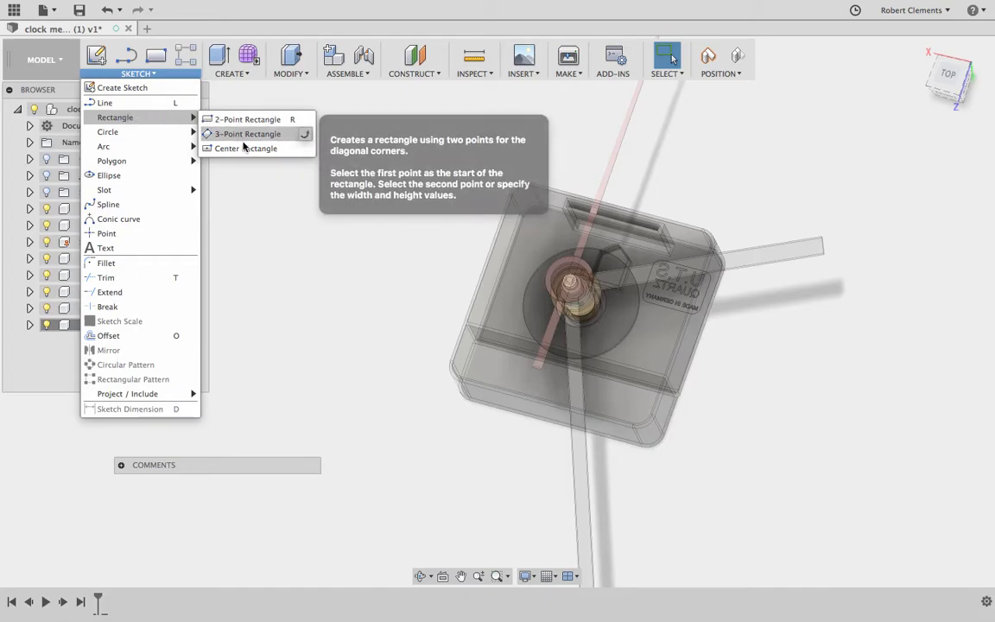
pyautogui.moveTo(245, 149)
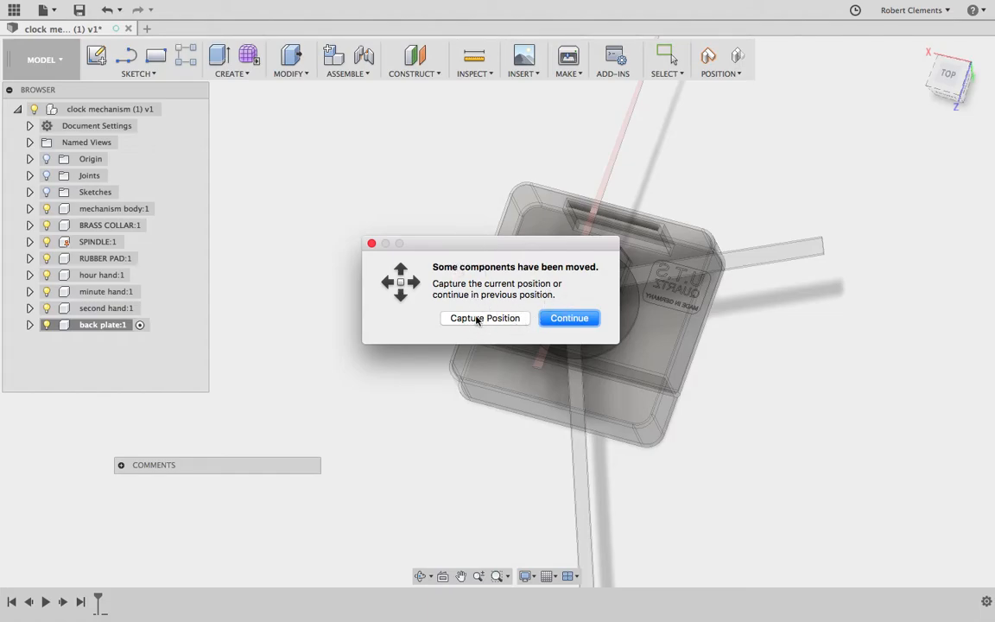
pyautogui.click(569, 318)
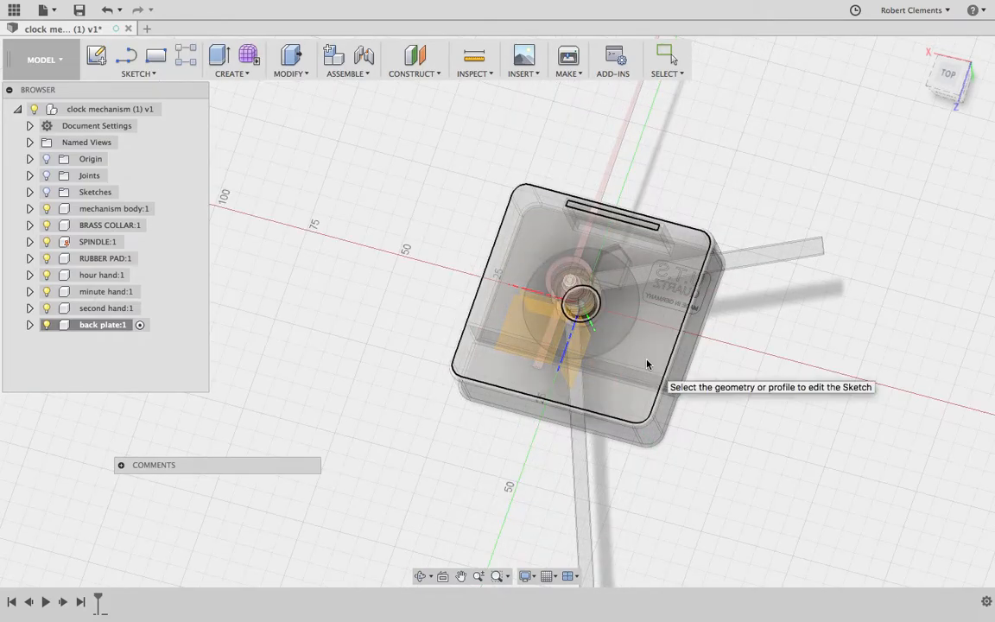
pyautogui.moveTo(665, 366)
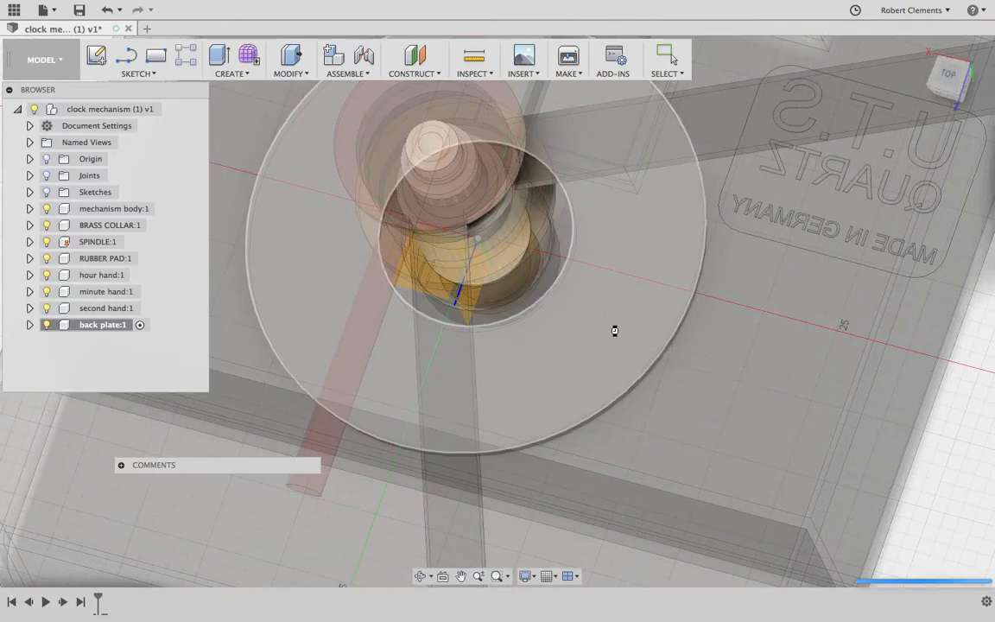
pyautogui.click(138, 55)
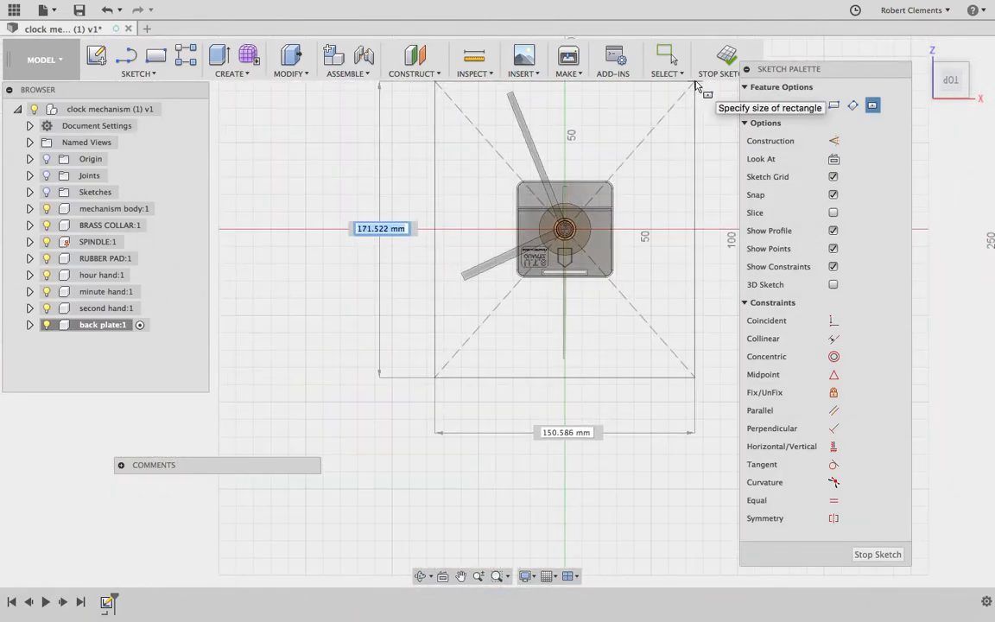
pyautogui.write('245')
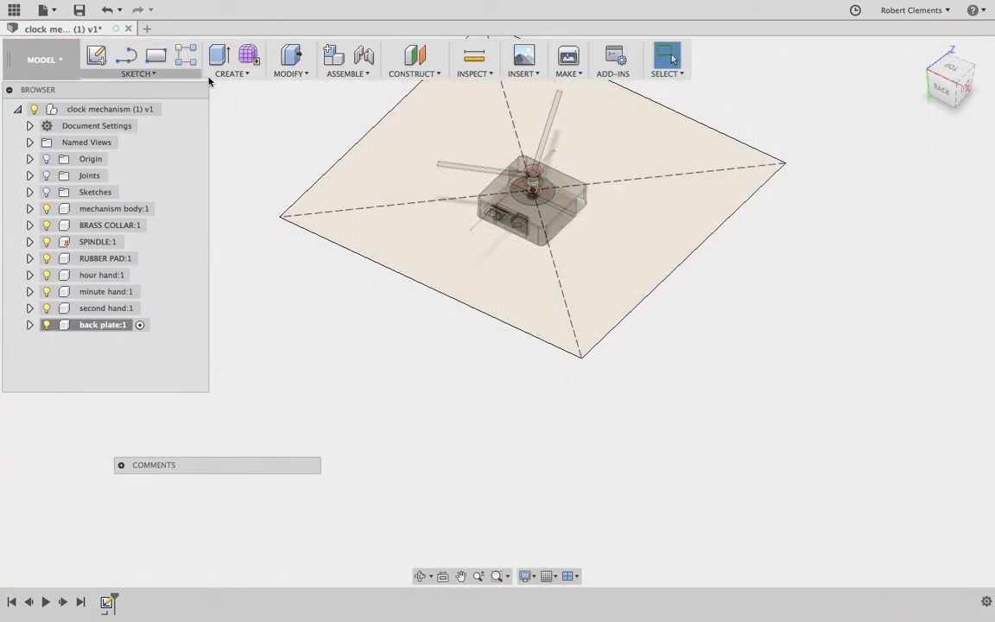
# Step: Extrude the square sketch into a solid plate 6.3 mm thick
pyautogui.click(218, 55)
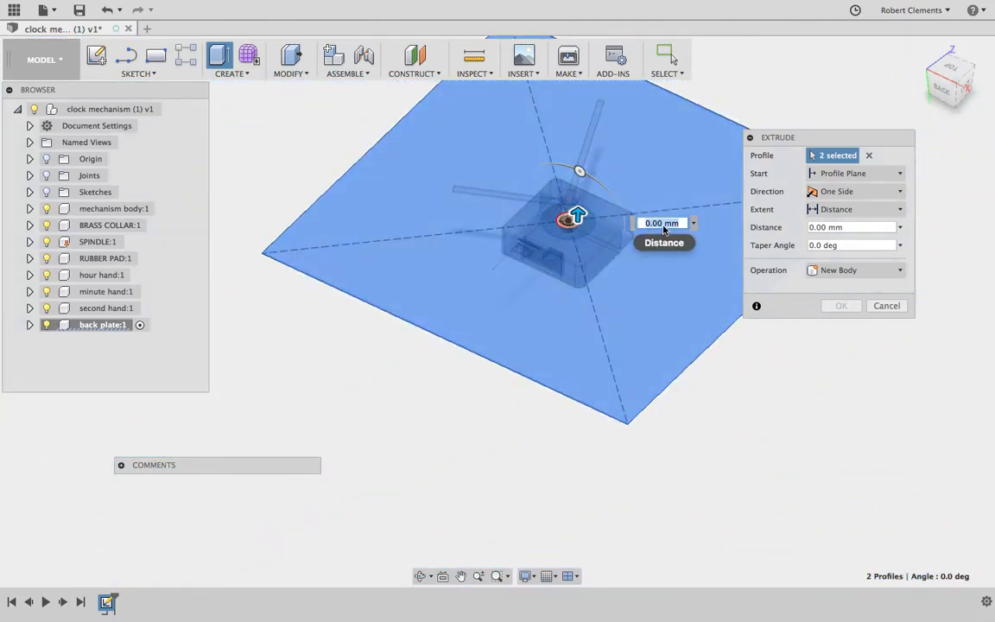
pyautogui.write('6')
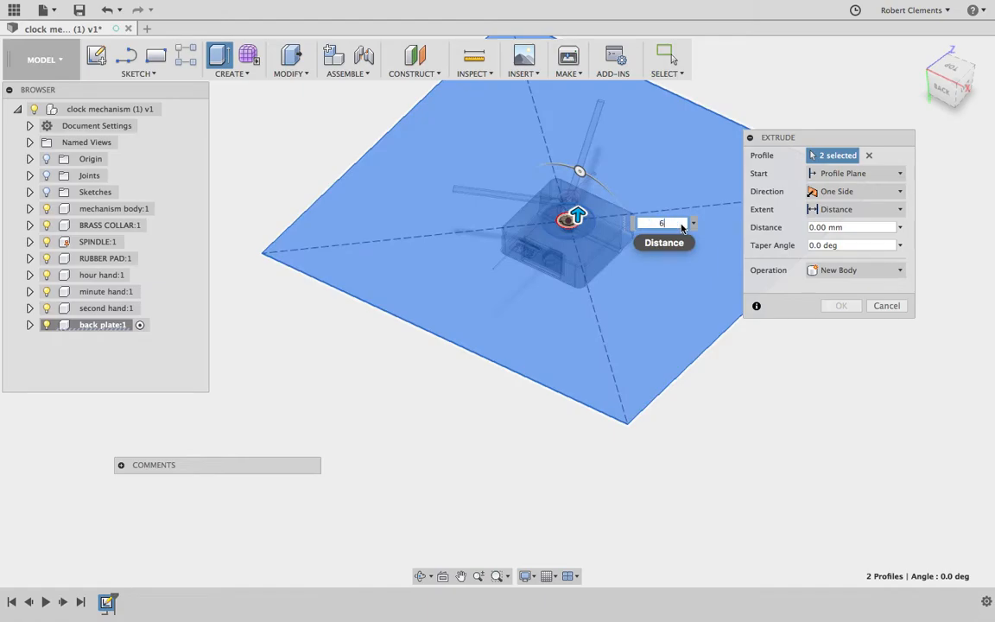
pyautogui.write('6.3')
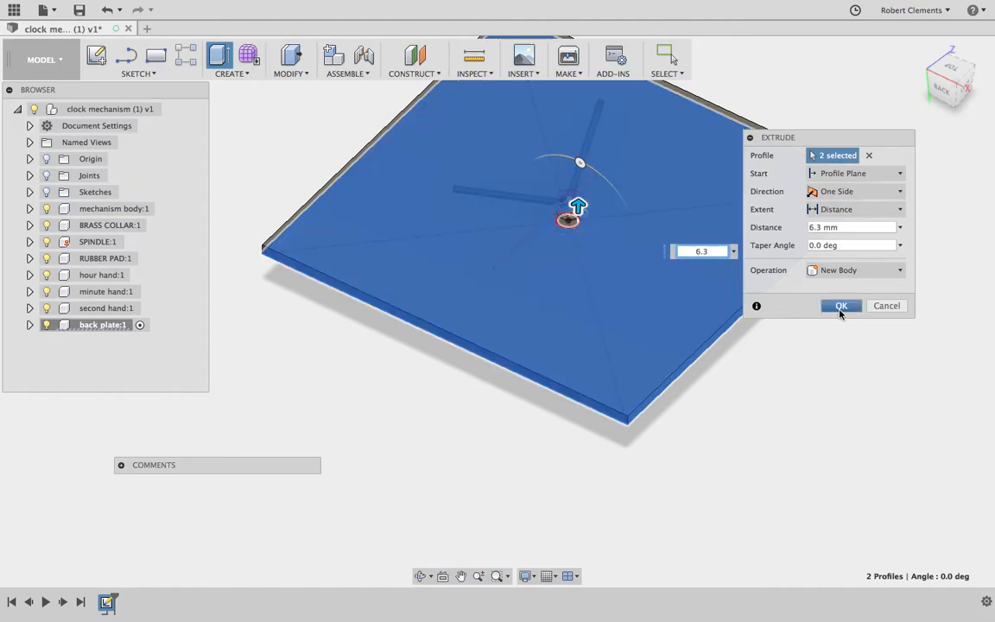
pyautogui.click(839, 304)
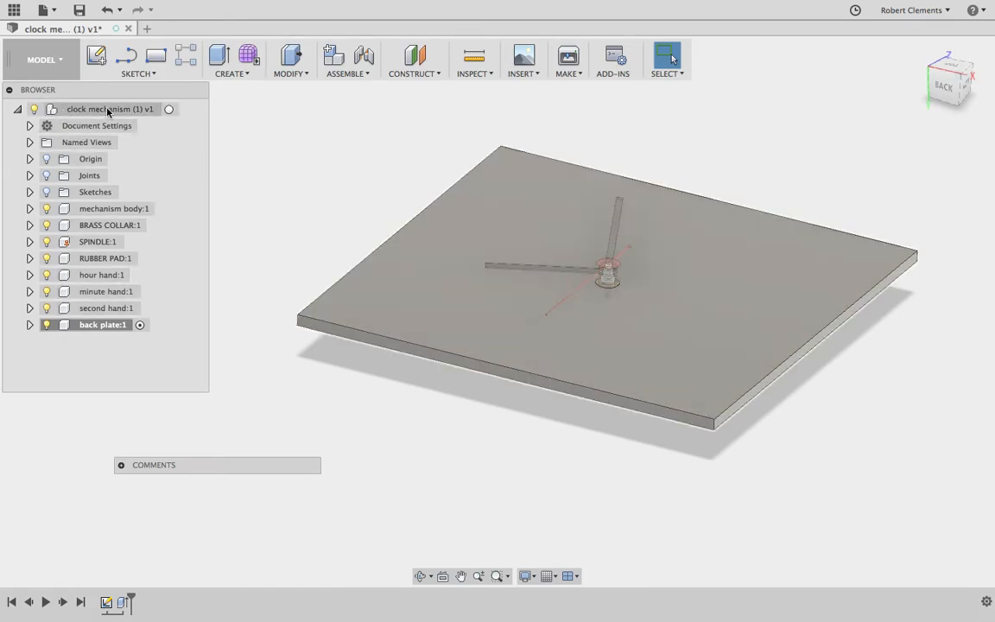
# Step: Activate the root, hide the square back plate and start a new component named backplate
pyautogui.click(112, 109)
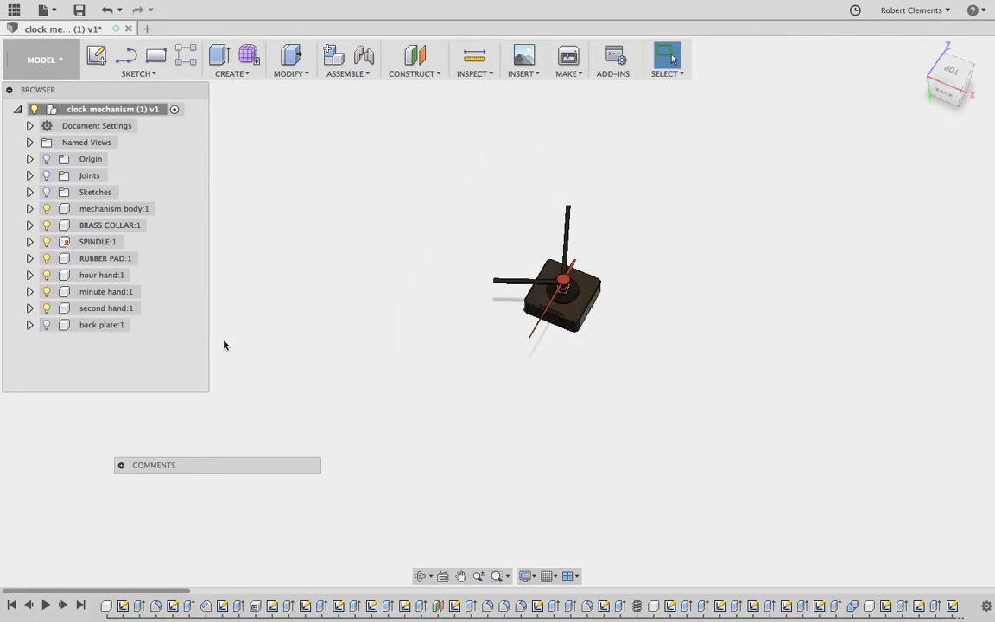
pyautogui.click(45, 324)
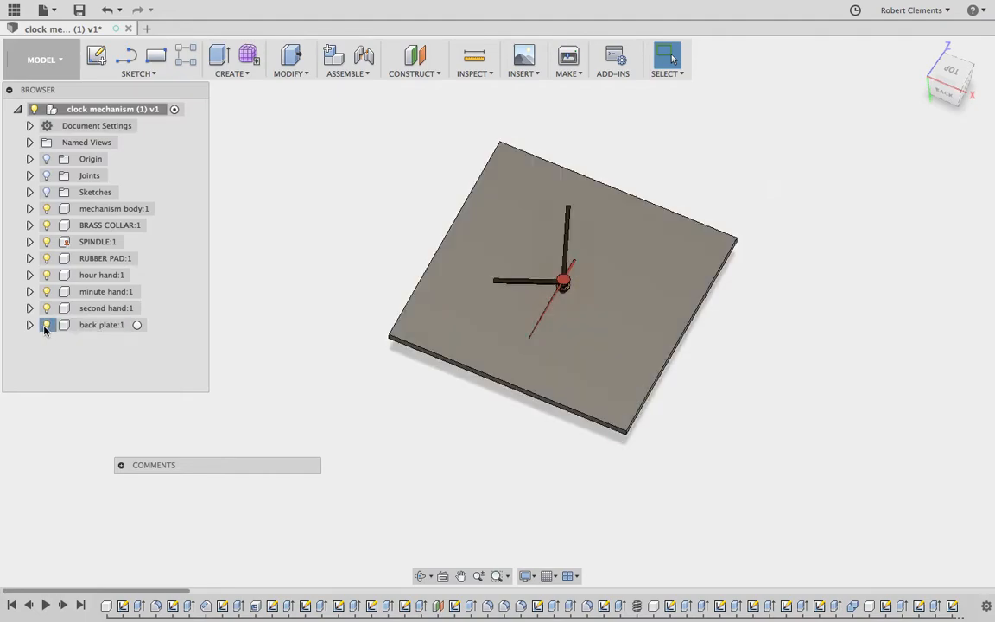
pyautogui.click(45, 324)
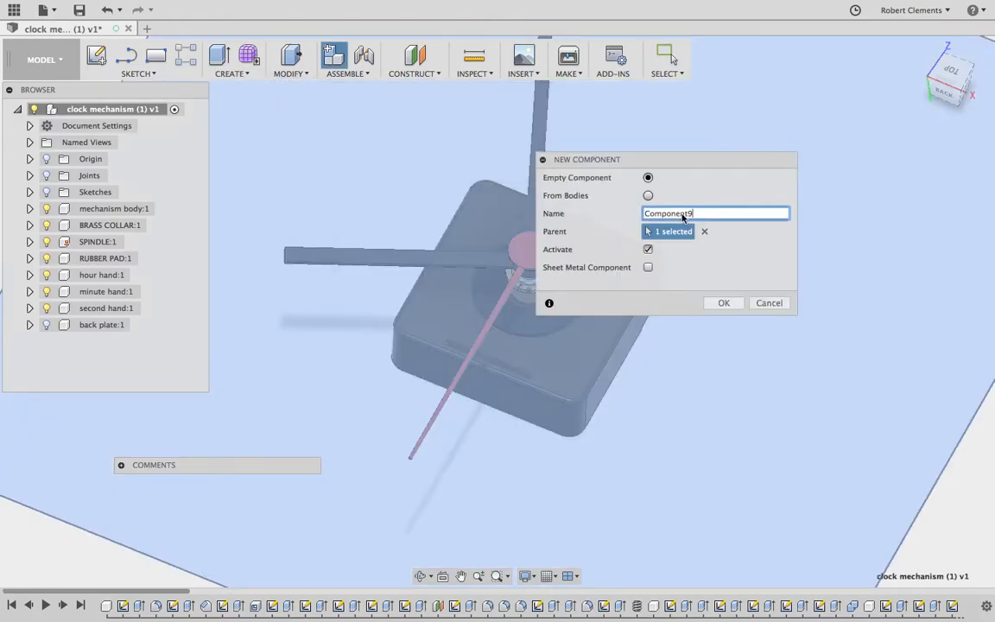
pyautogui.write('backpla')
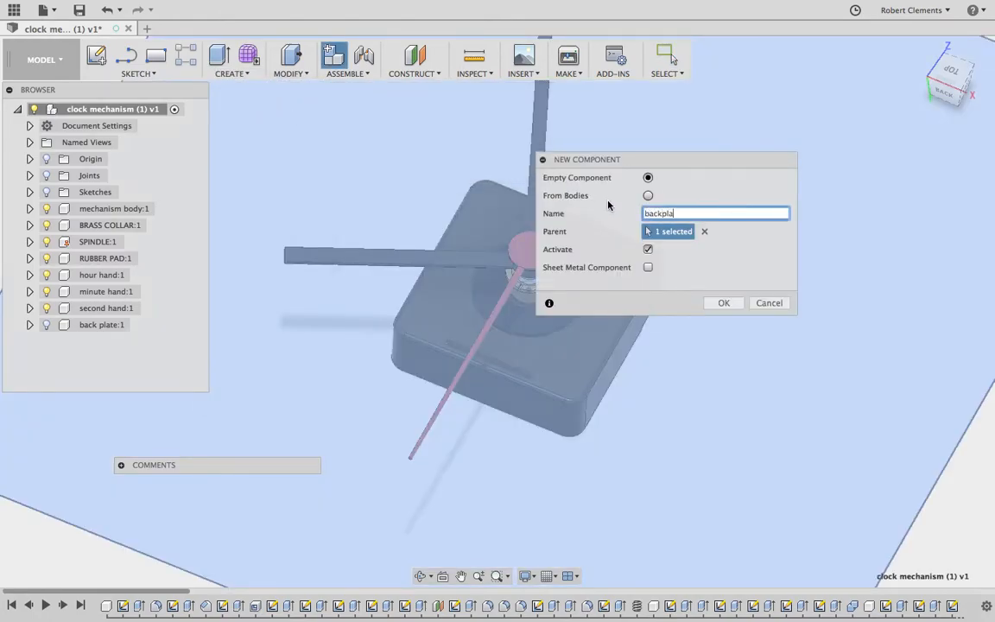
# Step: In the new backplate component, sketch a centre-diameter circle of 24 around the mechanism and begin extruding it
pyautogui.click(724, 302)
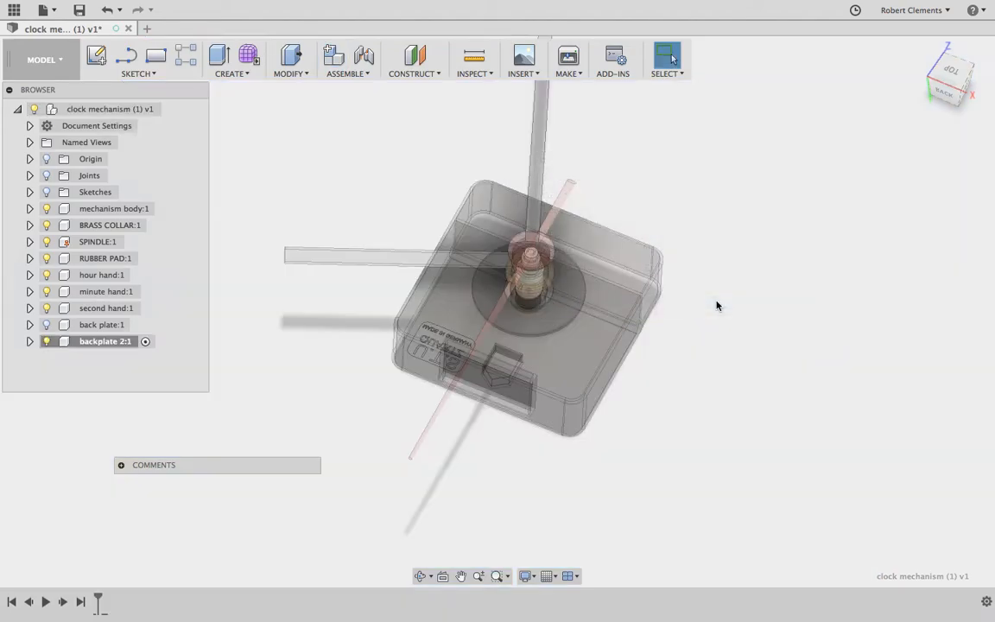
pyautogui.click(138, 59)
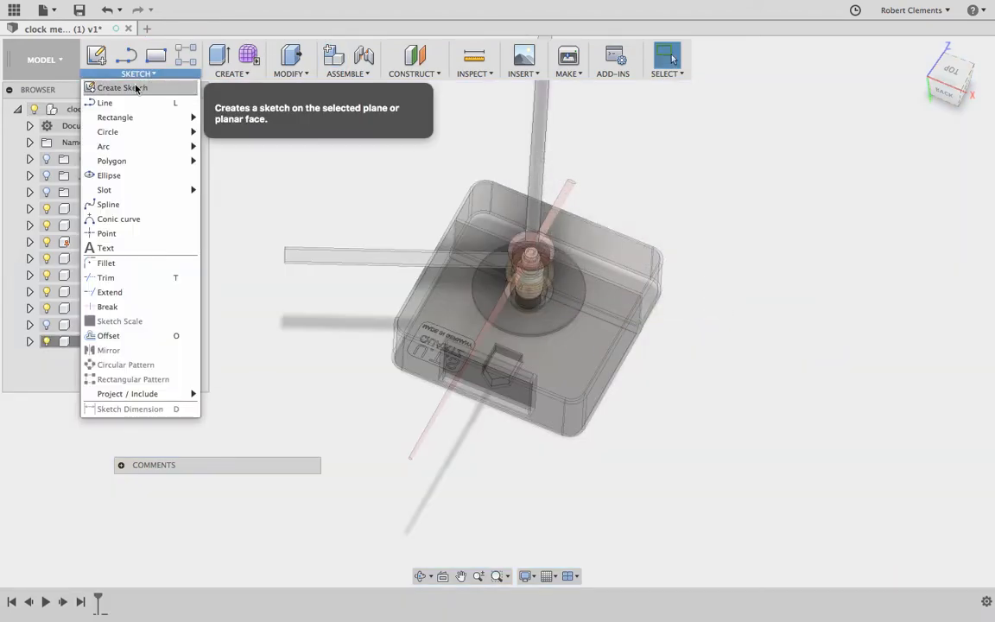
pyautogui.click(121, 86)
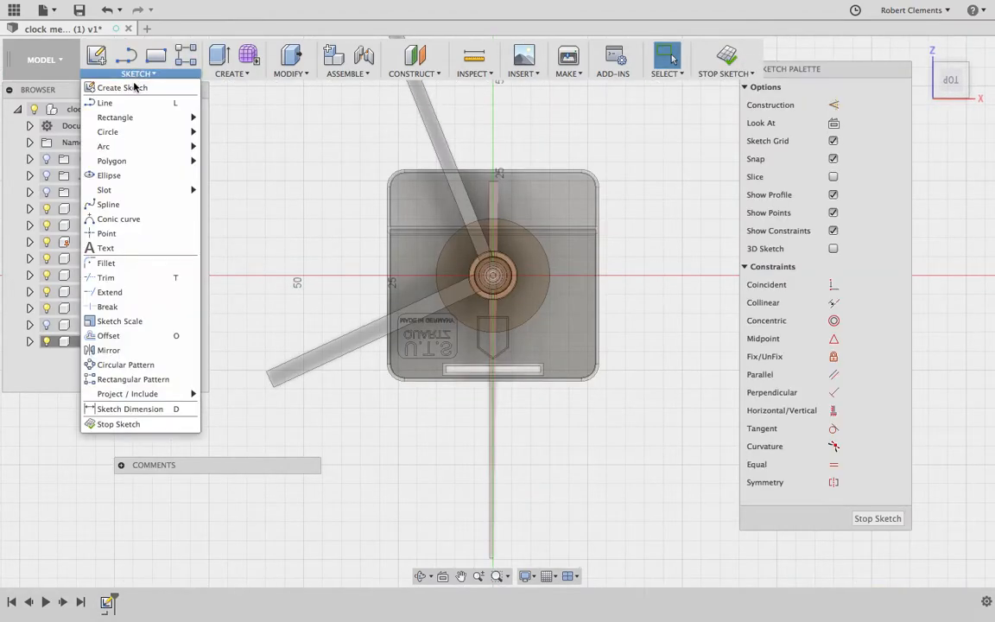
pyautogui.moveTo(107, 131)
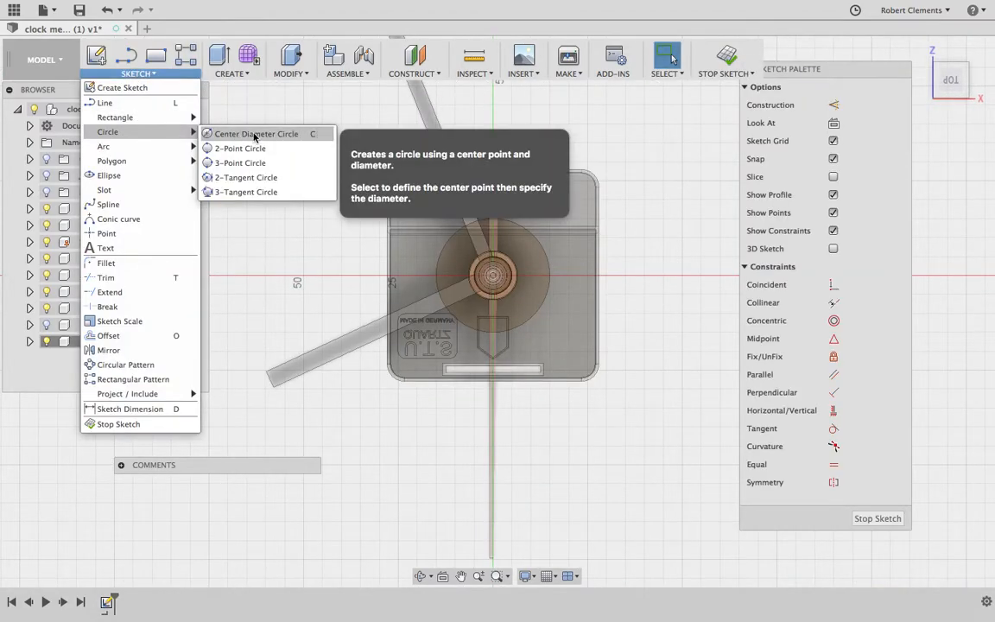
pyautogui.click(255, 135)
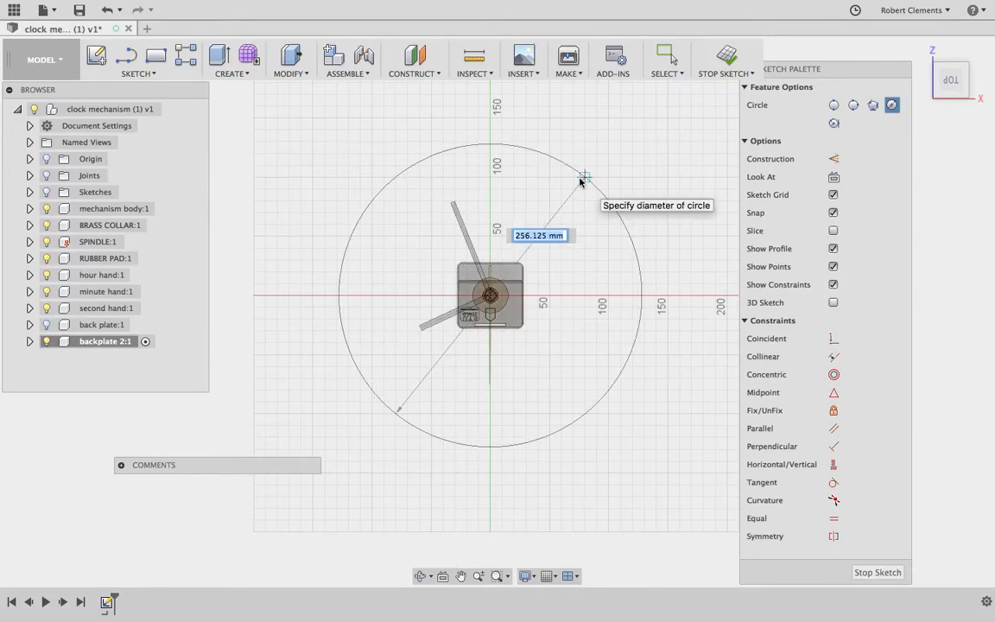
pyautogui.write('24')
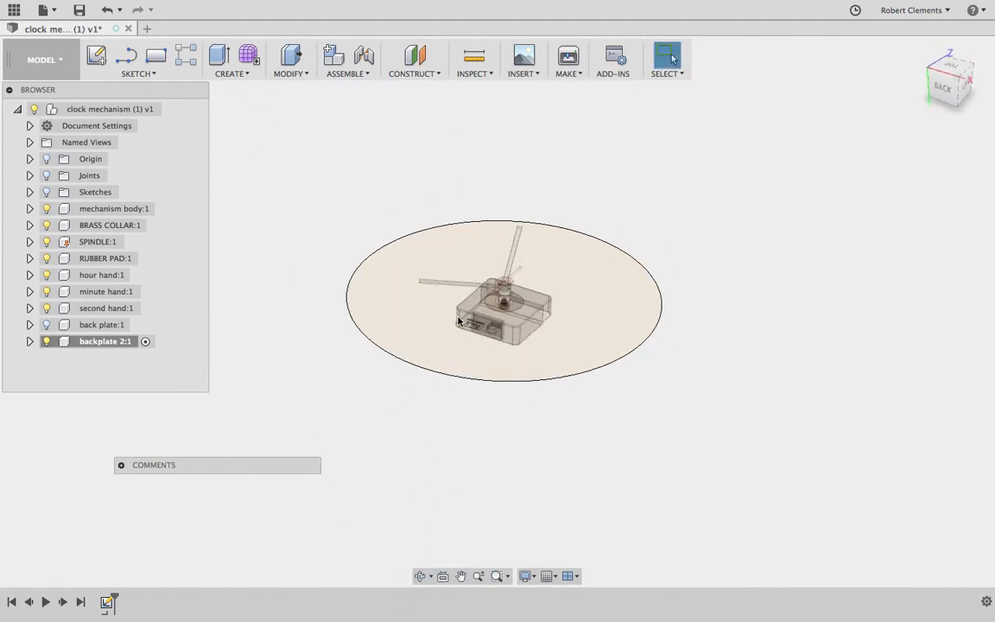
pyautogui.click(231, 72)
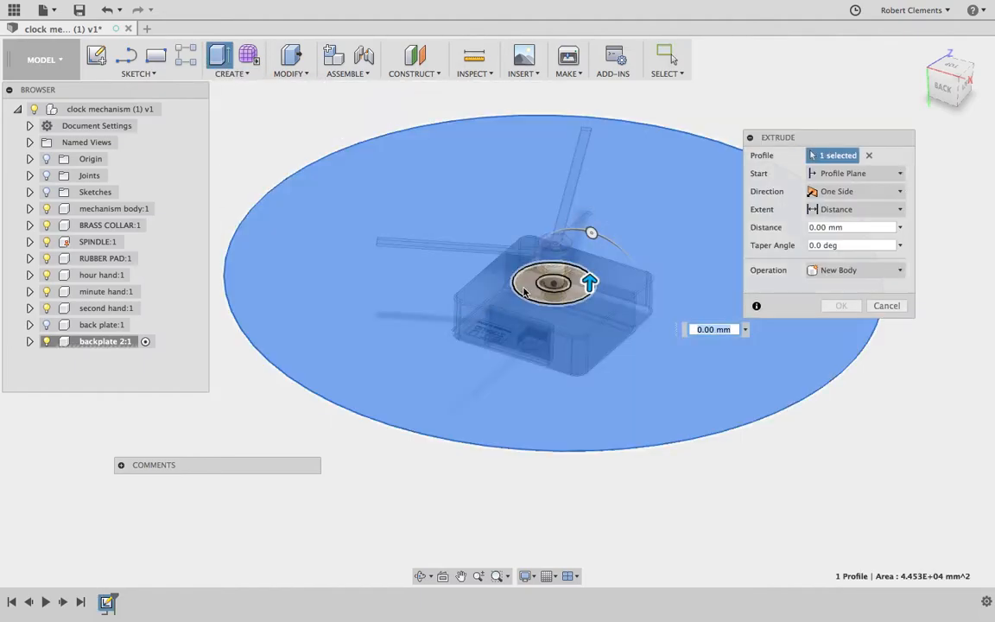
# Step: Extrude both circle profiles 6.3 mm into a solid round plate behind the clock hands
pyautogui.click(550, 284)
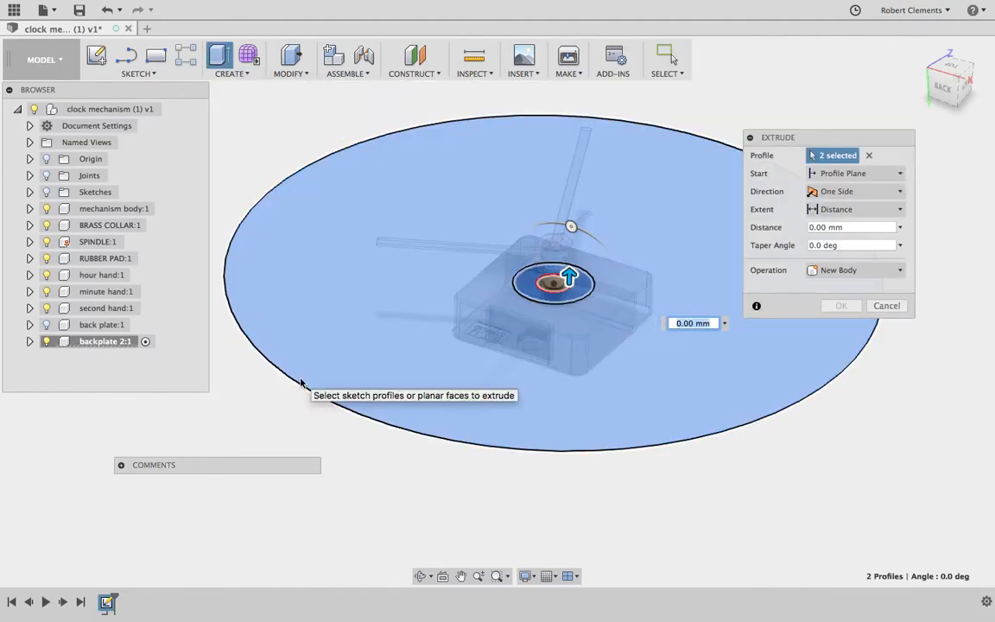
pyautogui.write('6.3')
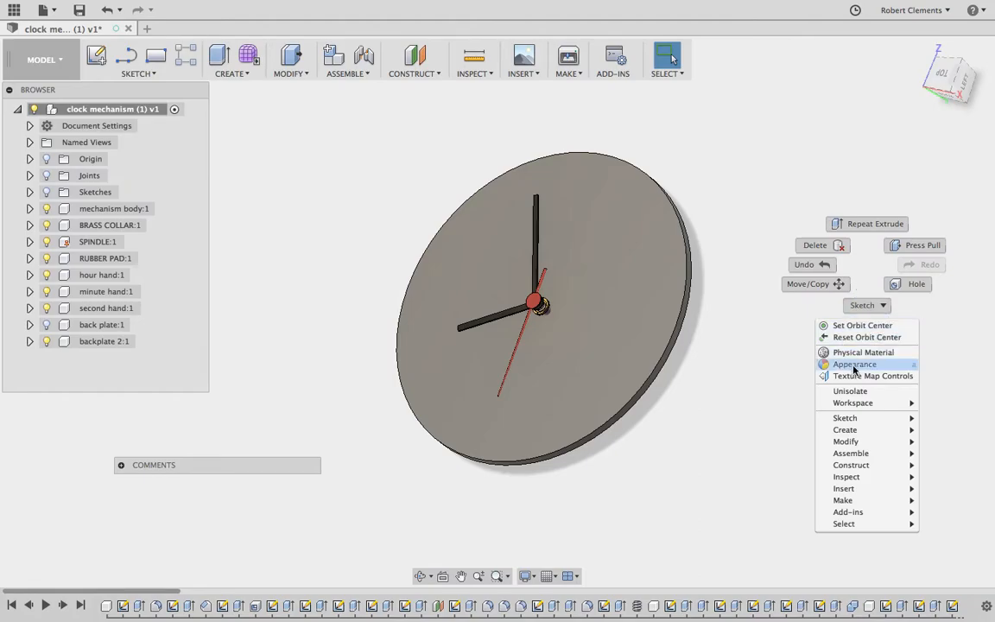
# Step: Give the round backplate a pine wood-grain appearance and view the finished clock
pyautogui.click(855, 363)
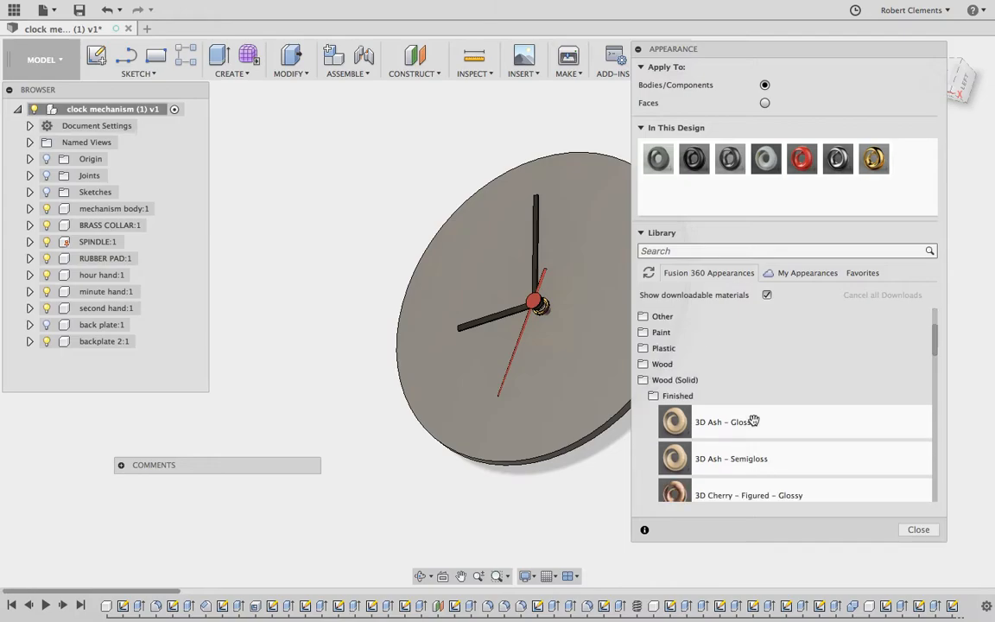
pyautogui.scroll(-3)
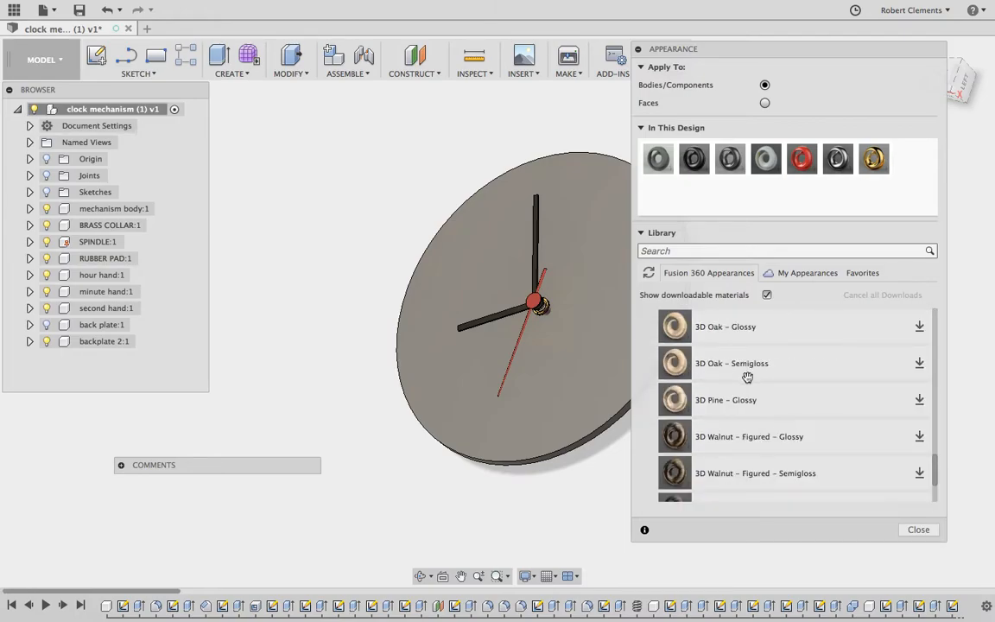
pyautogui.scroll(-3)
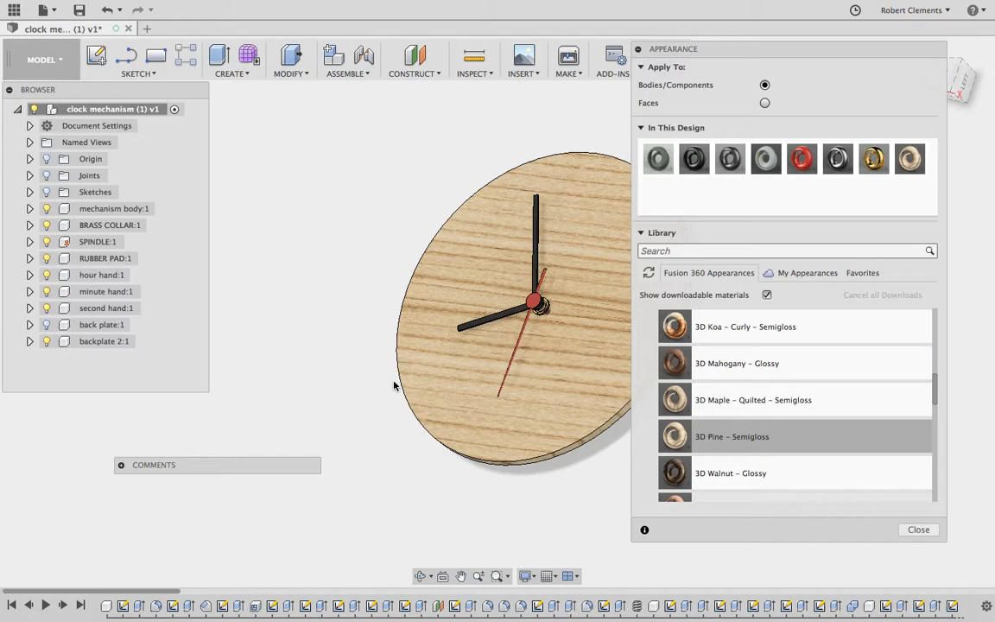
pyautogui.click(919, 528)
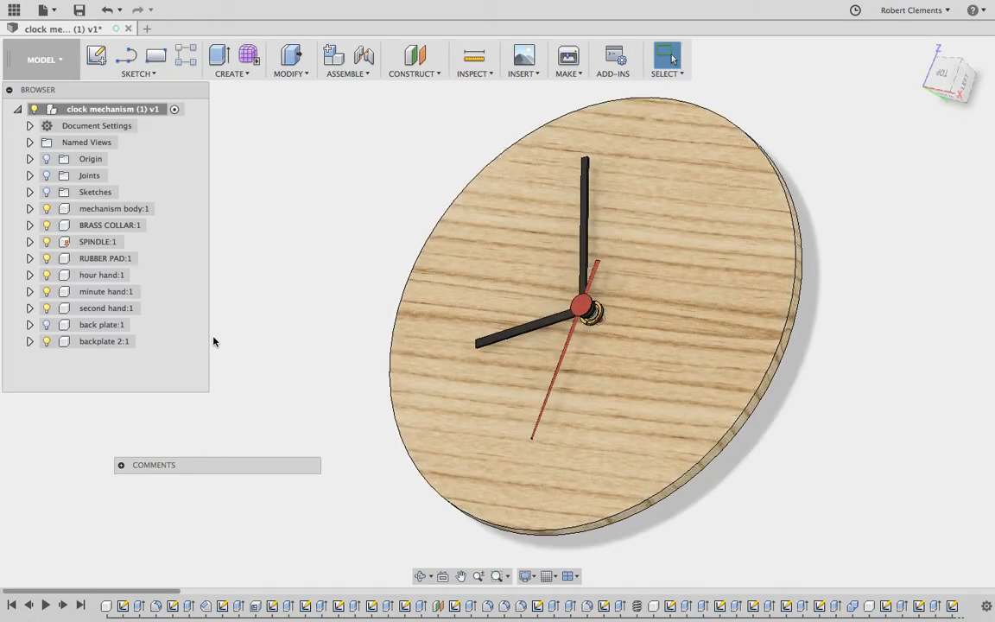
pyautogui.click(104, 342)
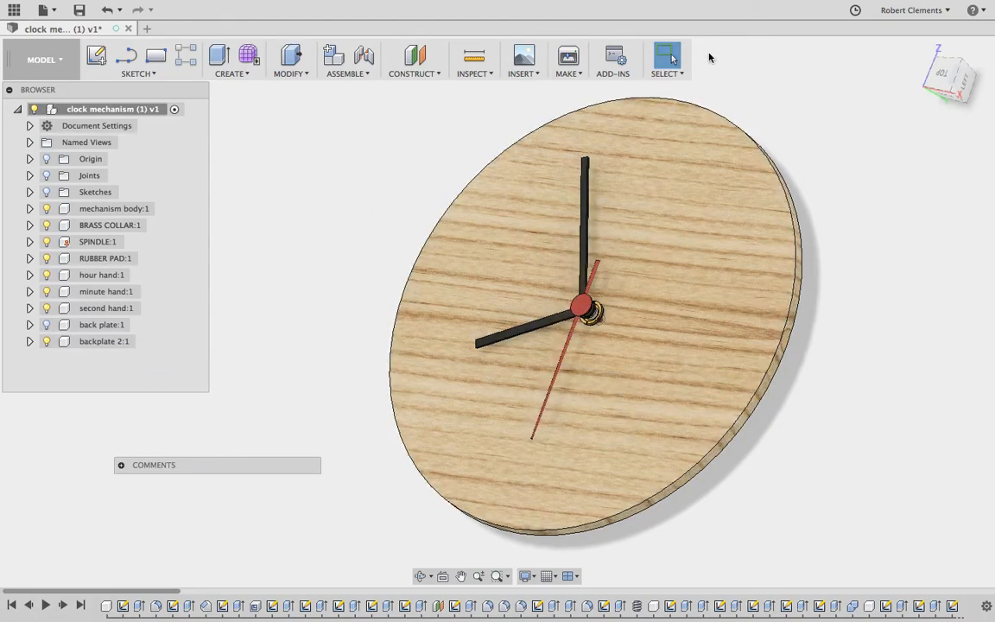
# Step: Hide the round wooden plate and create a new active component named 'backplate' for the polygon sketch
pyautogui.click(104, 340)
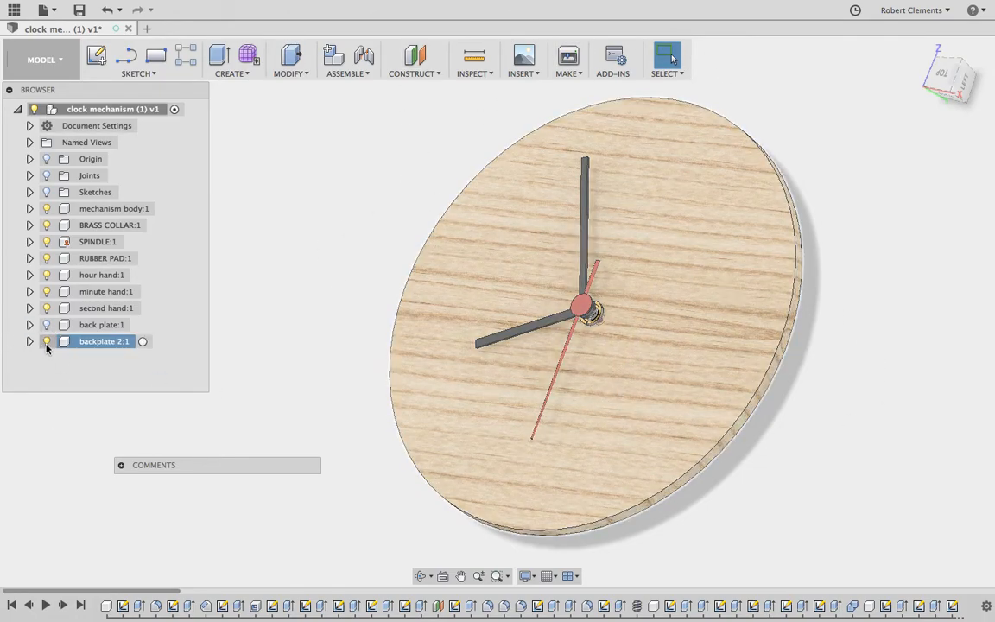
pyautogui.click(231, 59)
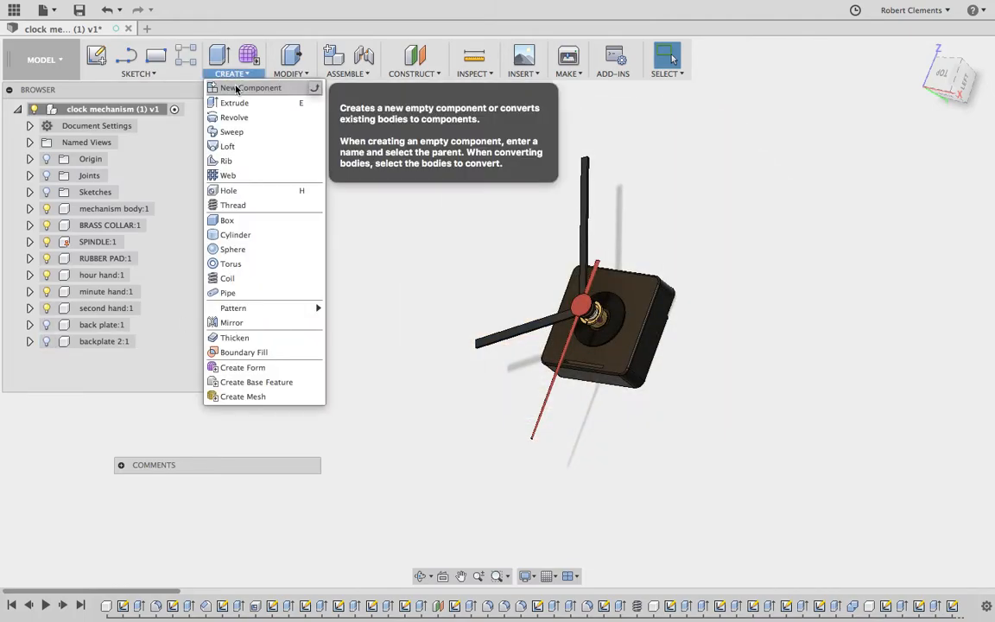
pyautogui.click(252, 86)
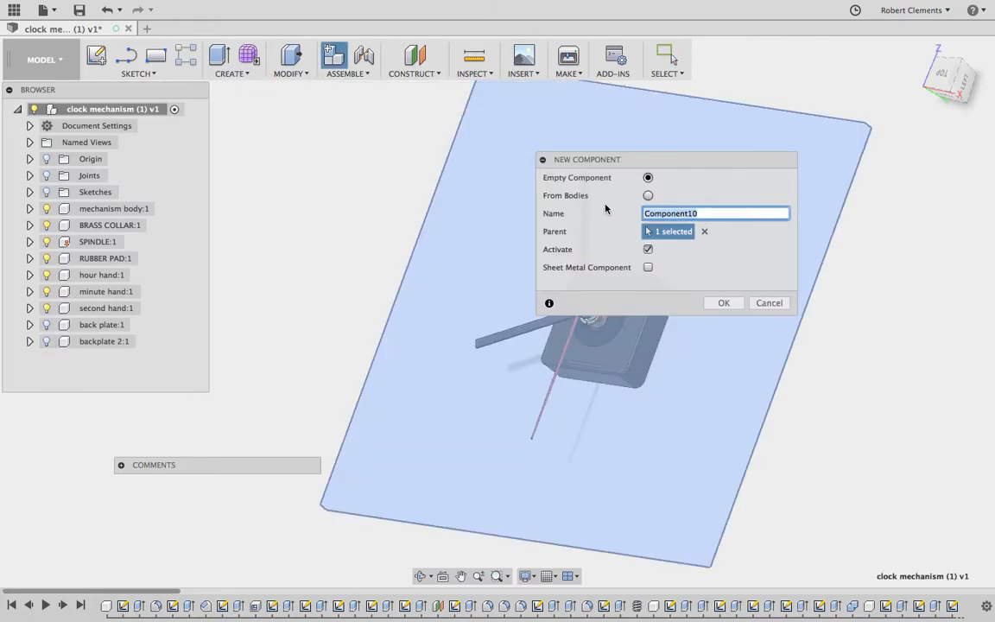
pyautogui.write('backplate')
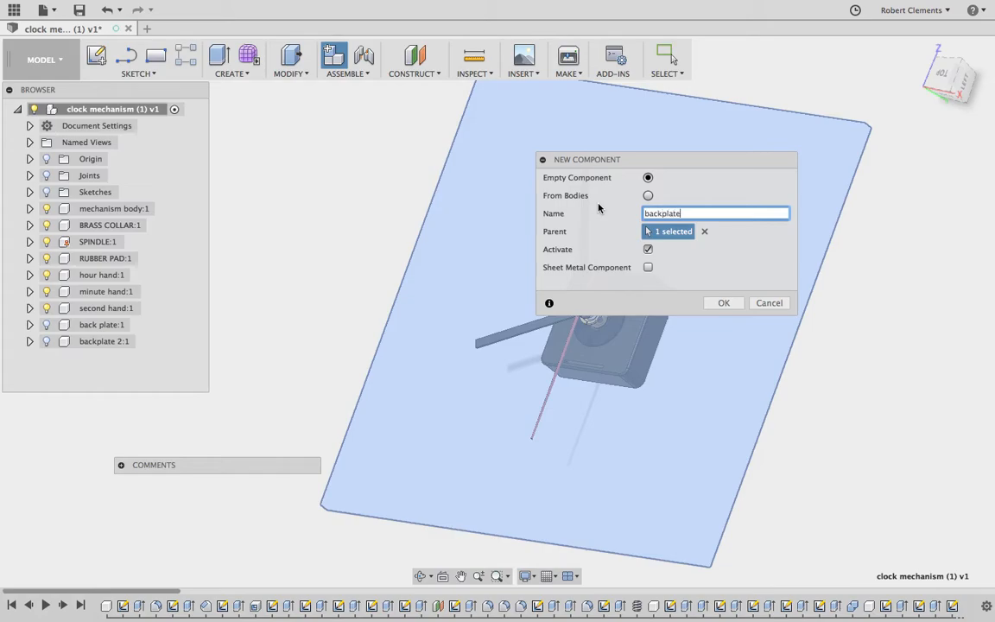
pyautogui.click(723, 303)
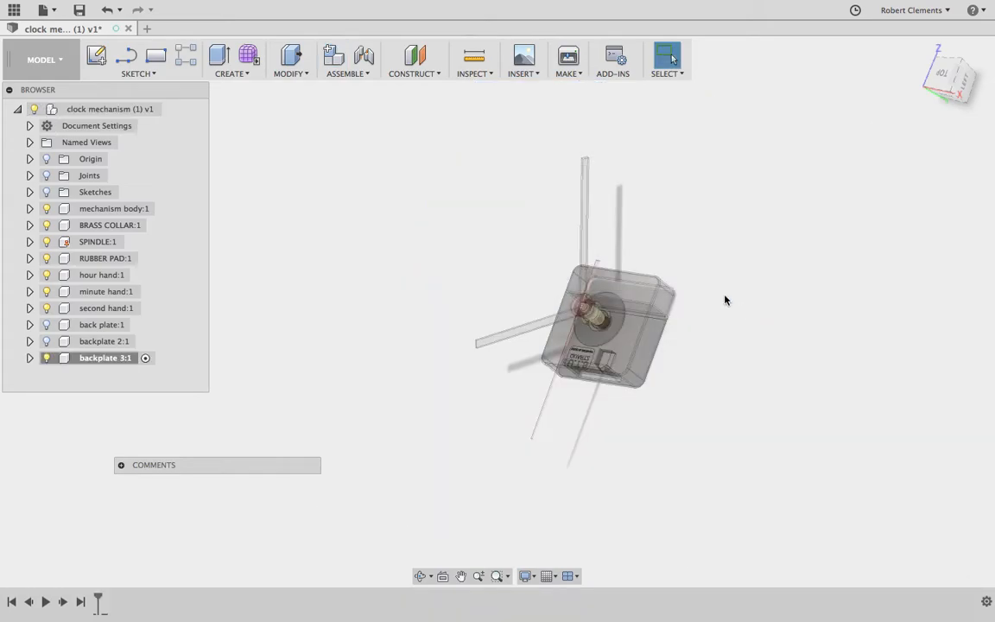
pyautogui.click(139, 59)
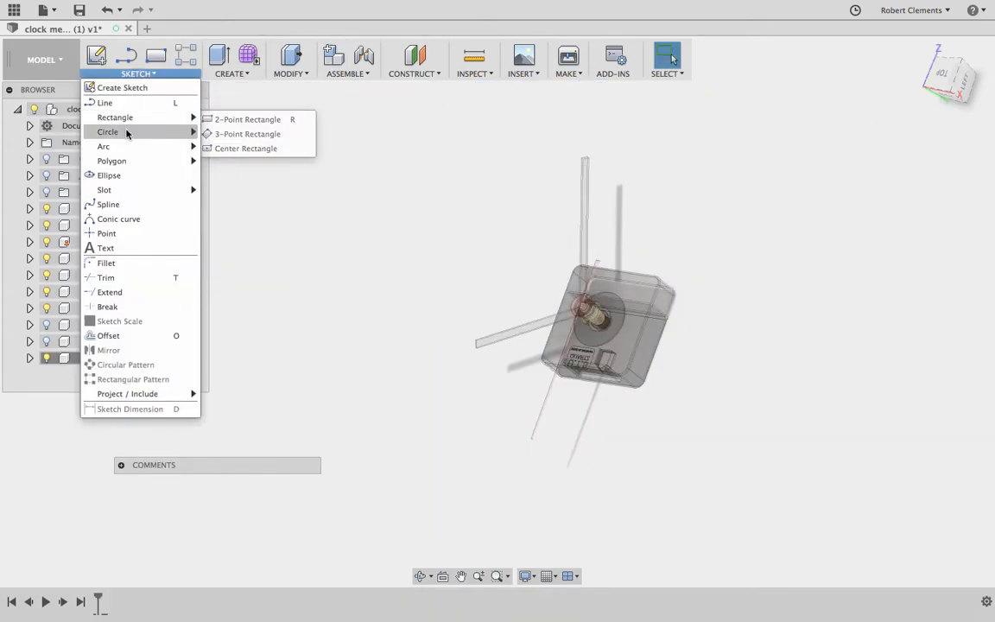
pyautogui.moveTo(110, 161)
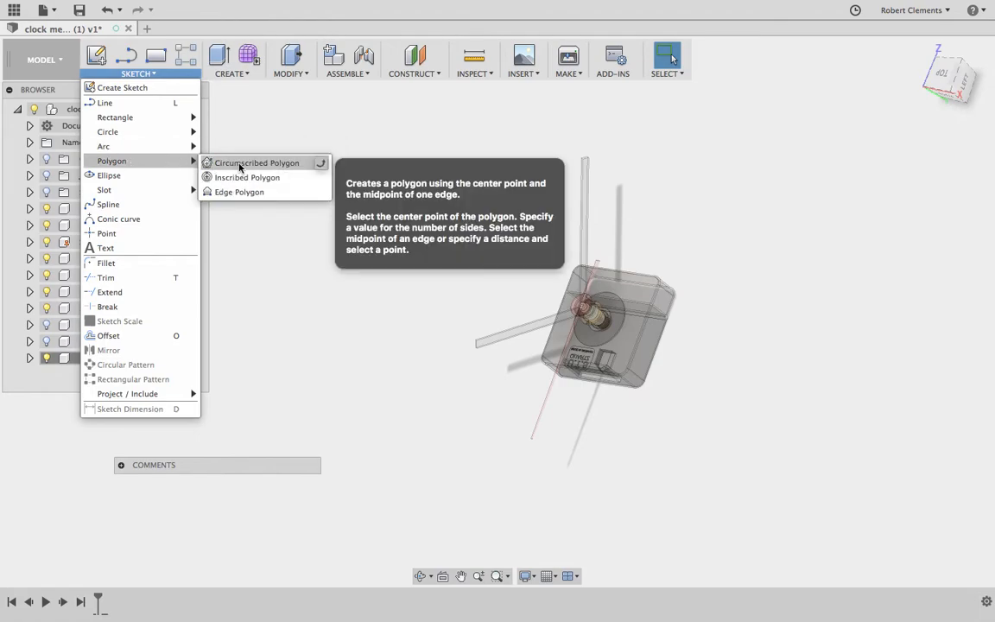
pyautogui.moveTo(246, 173)
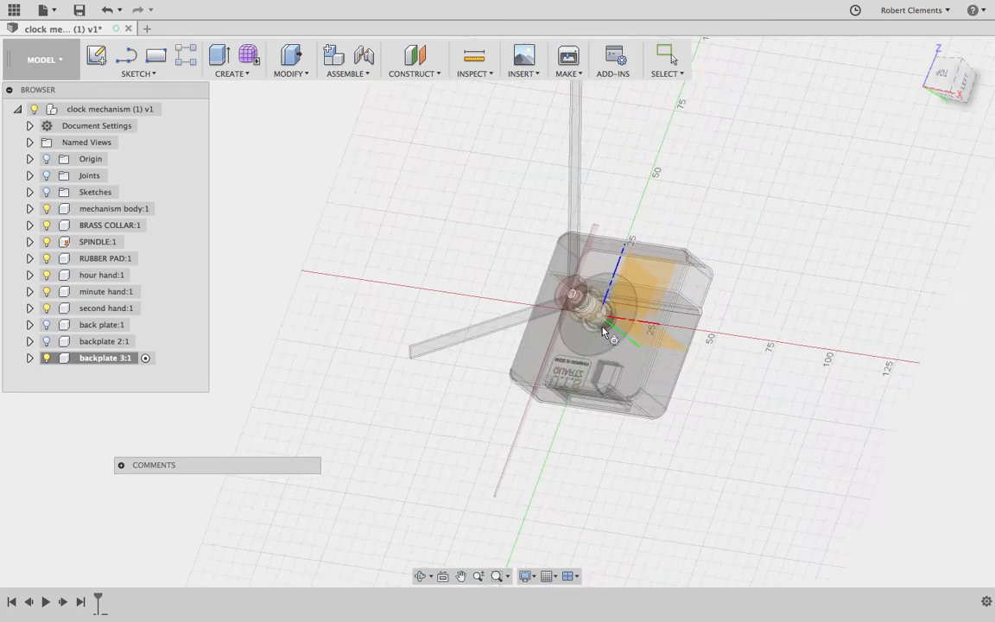
# Step: Sketch a circumscribed polygon from the spindle centre and settle its side count at 6
pyautogui.moveTo(604, 331); pyautogui.dragTo(625, 358)
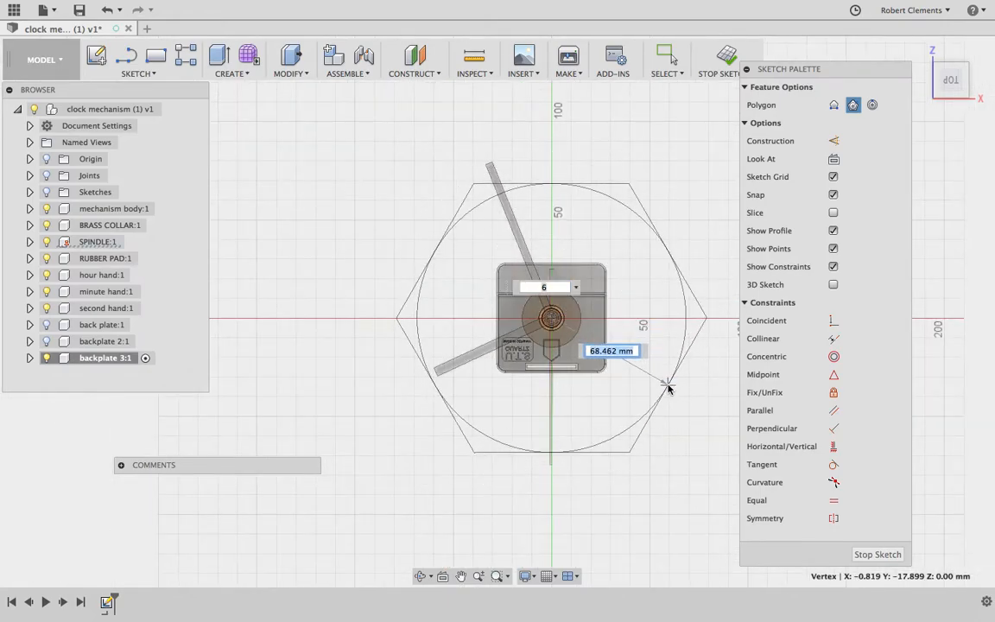
pyautogui.moveTo(670, 389)
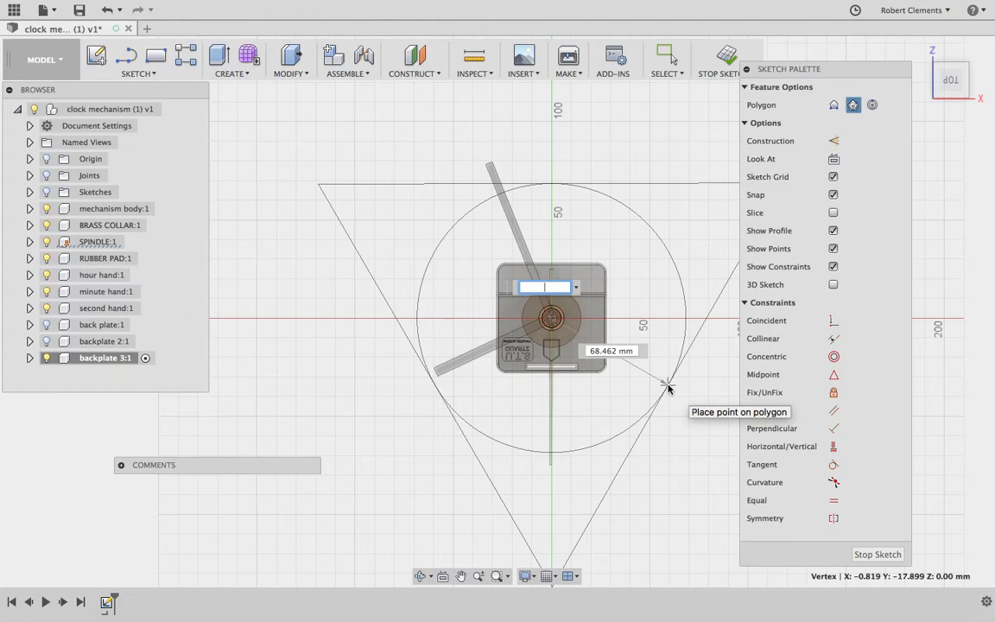
pyautogui.write('5')
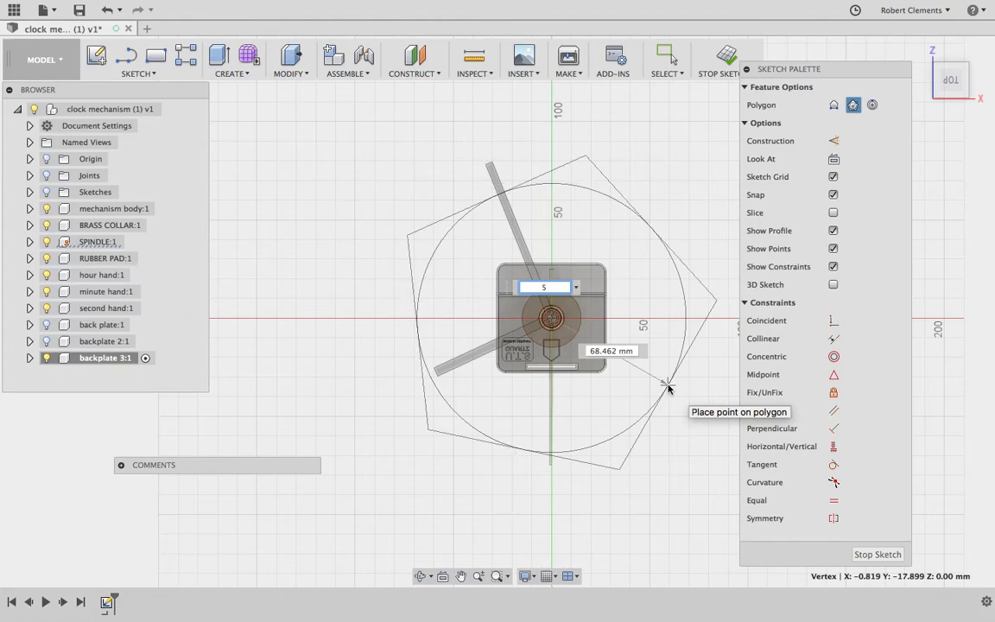
pyautogui.write('6')
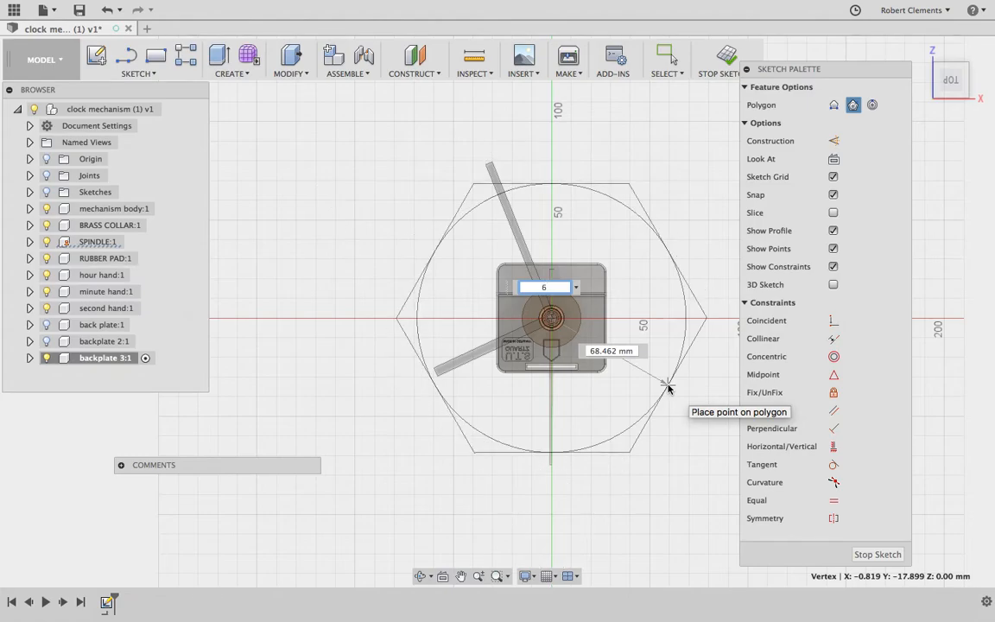
pyautogui.write('7')
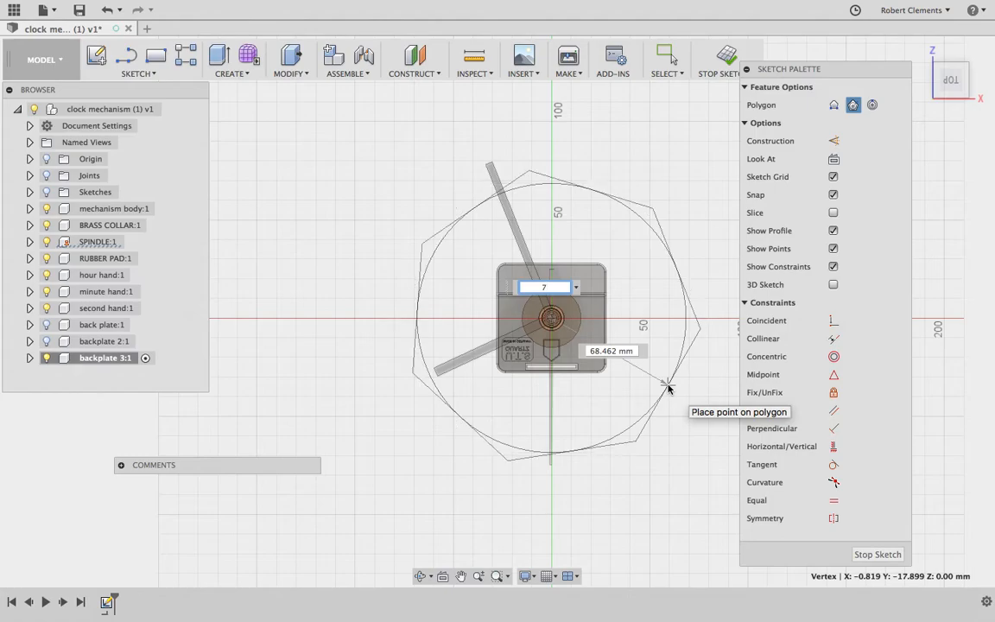
pyautogui.write('6')
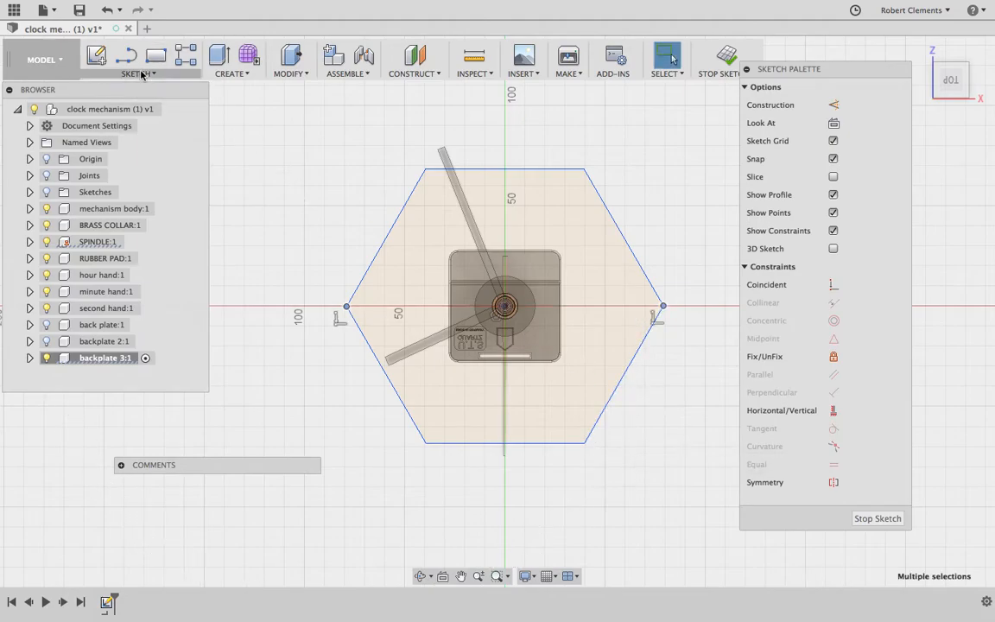
# Step: Dimension the hexagon to 220 mm and finish the sketch
pyautogui.click(138, 73)
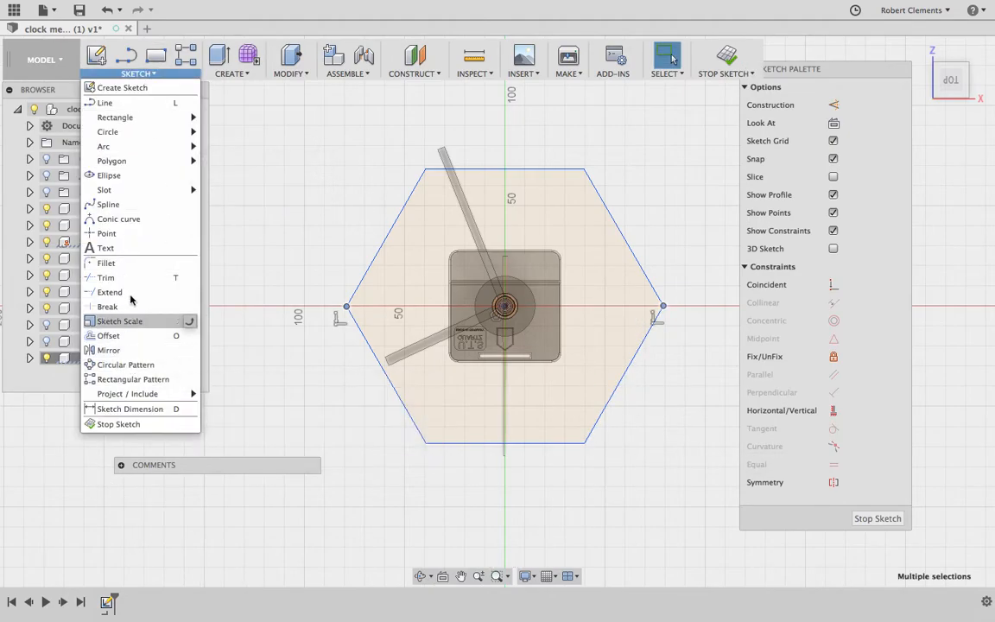
pyautogui.moveTo(129, 408)
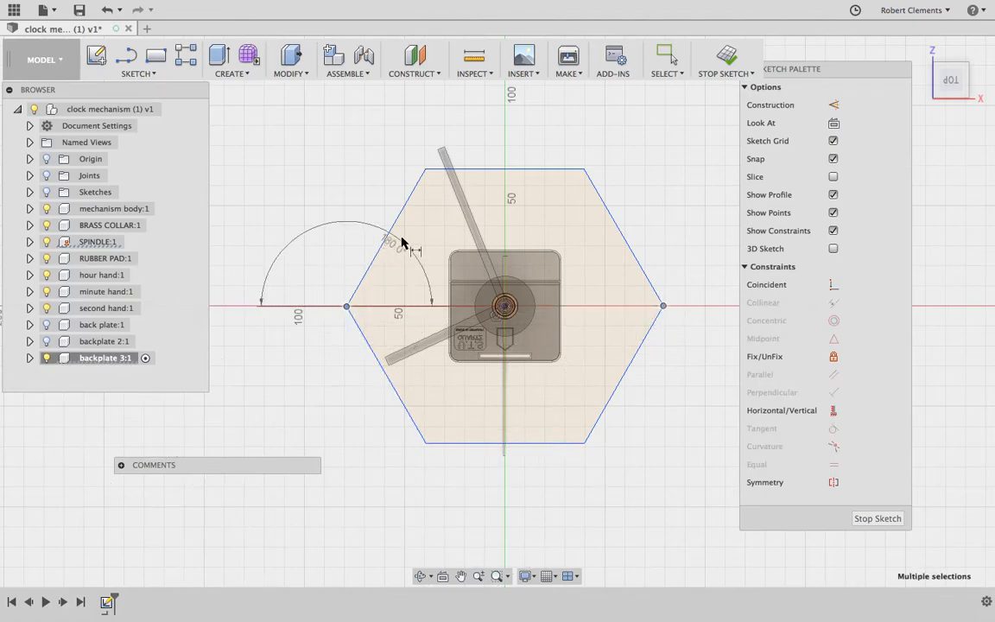
pyautogui.click(665, 55)
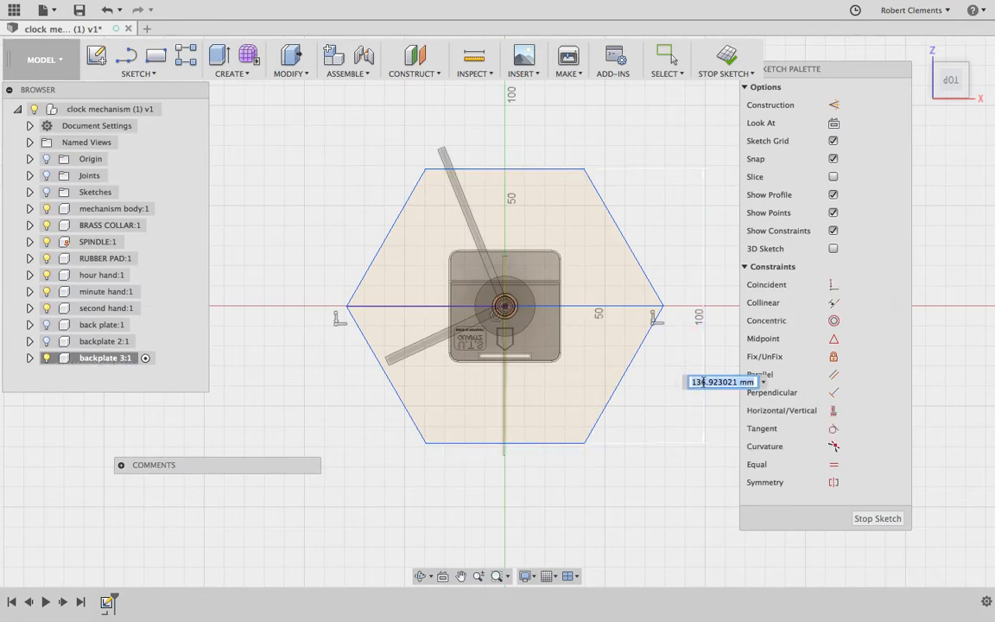
pyautogui.write('220 mm')
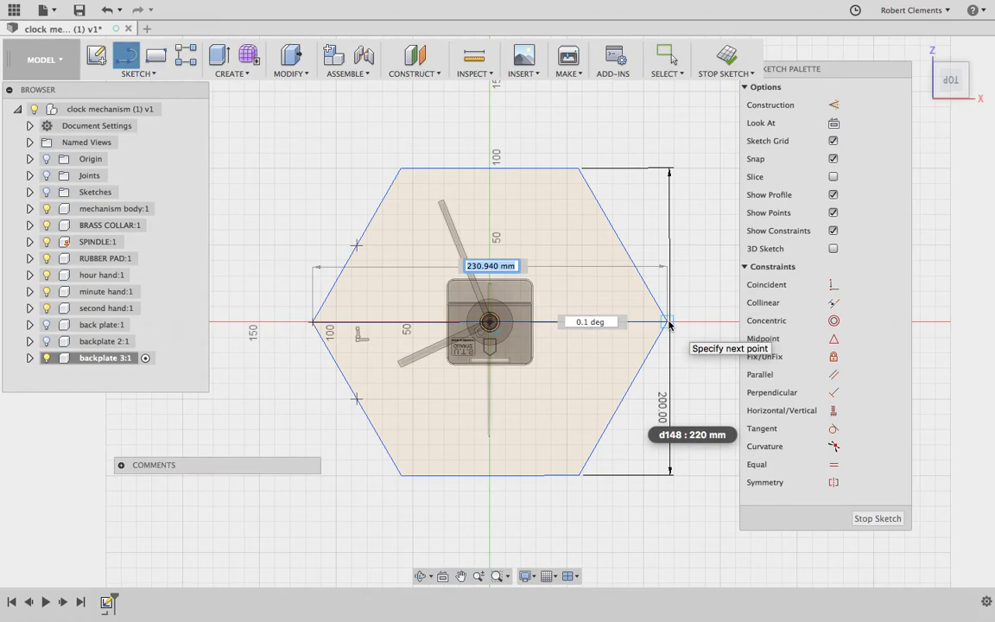
pyautogui.click(726, 60)
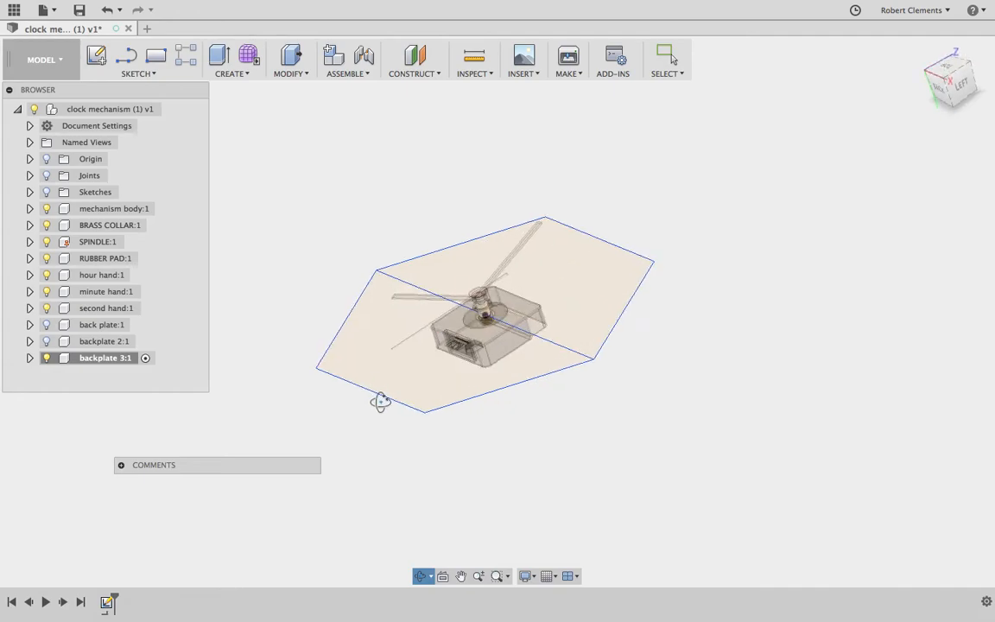
# Step: Extrude the hexagon profile into a solid hexagonal back plate
pyautogui.click(232, 58)
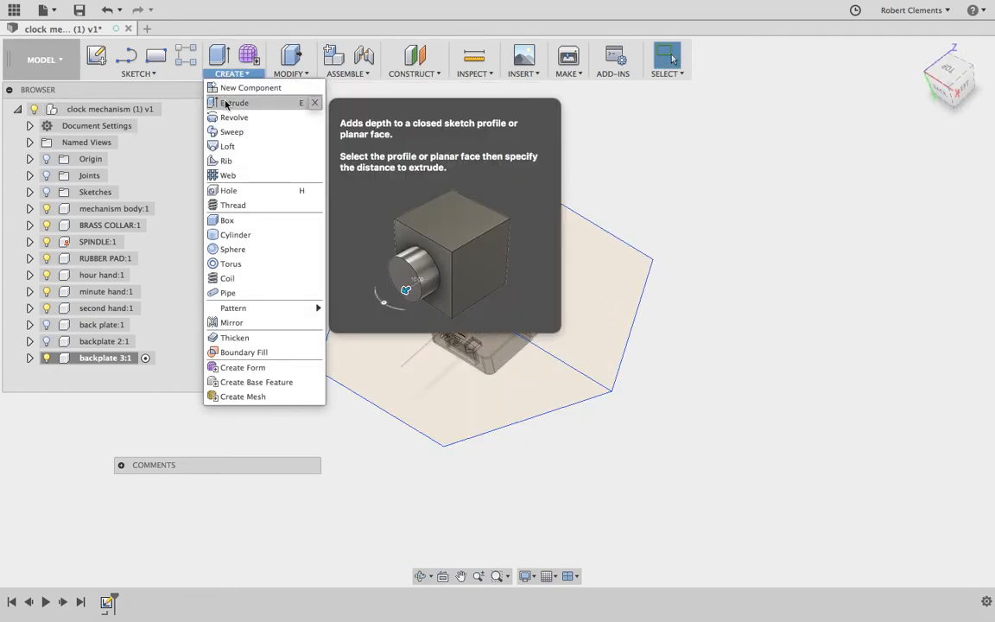
pyautogui.click(235, 102)
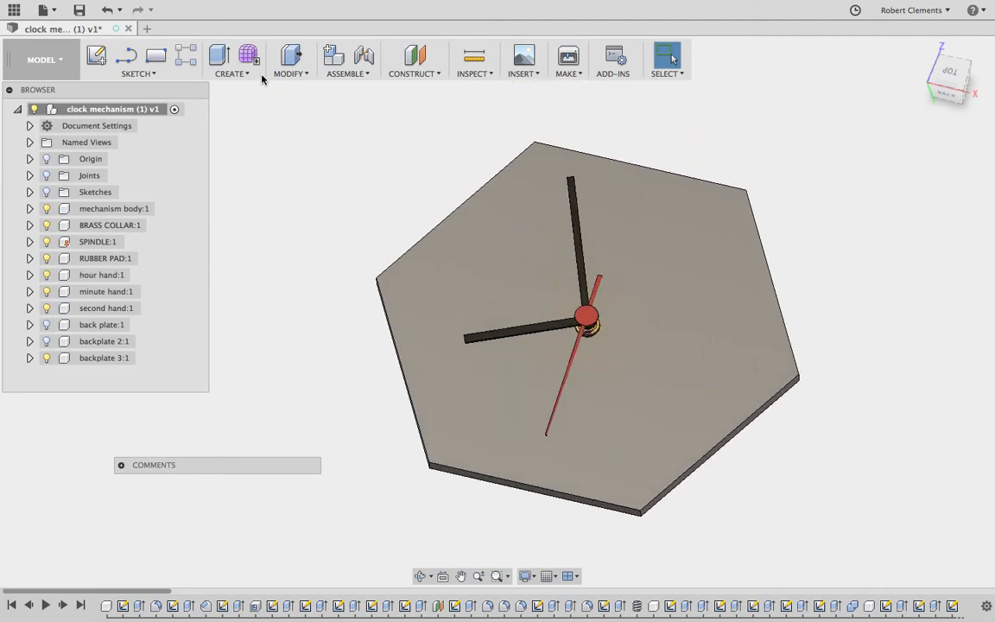
# Step: Create an 'acrylic' component and extrude a thin circle on the upper right of the hexagonal plate
pyautogui.click(231, 59)
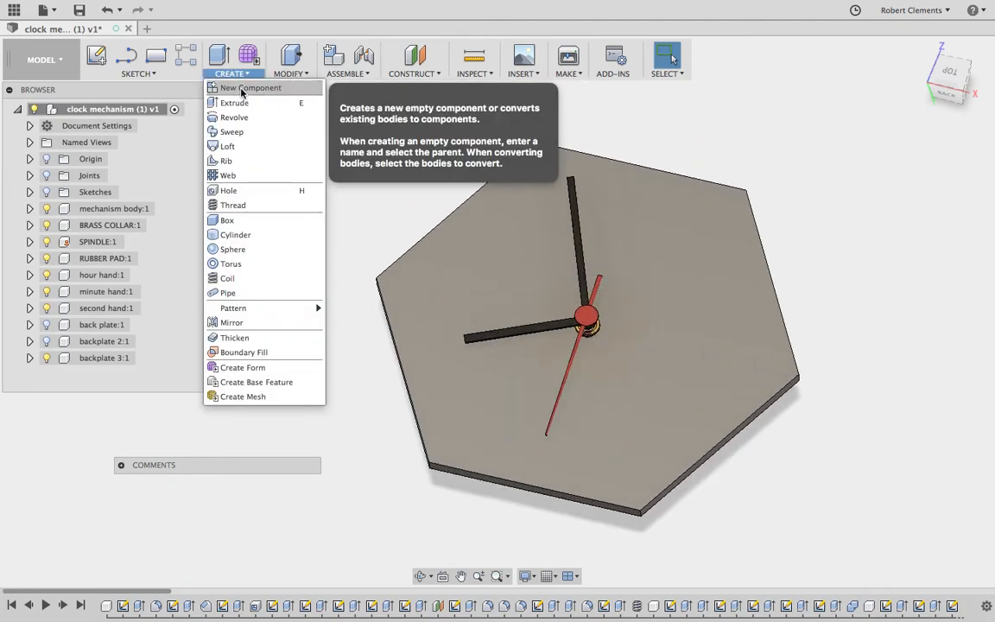
pyautogui.click(251, 86)
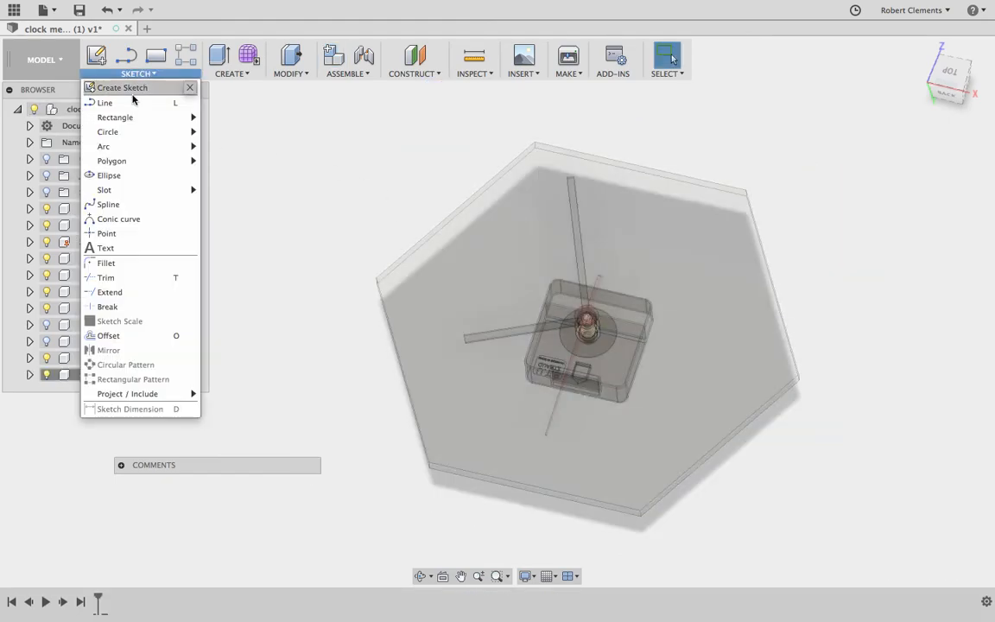
pyautogui.moveTo(107, 131)
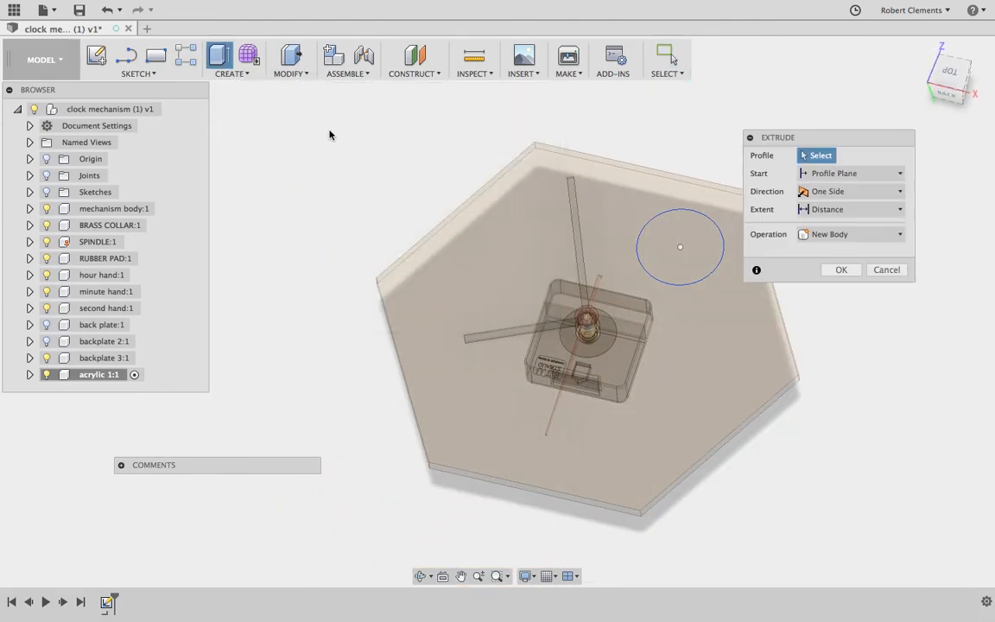
pyautogui.click(680, 249)
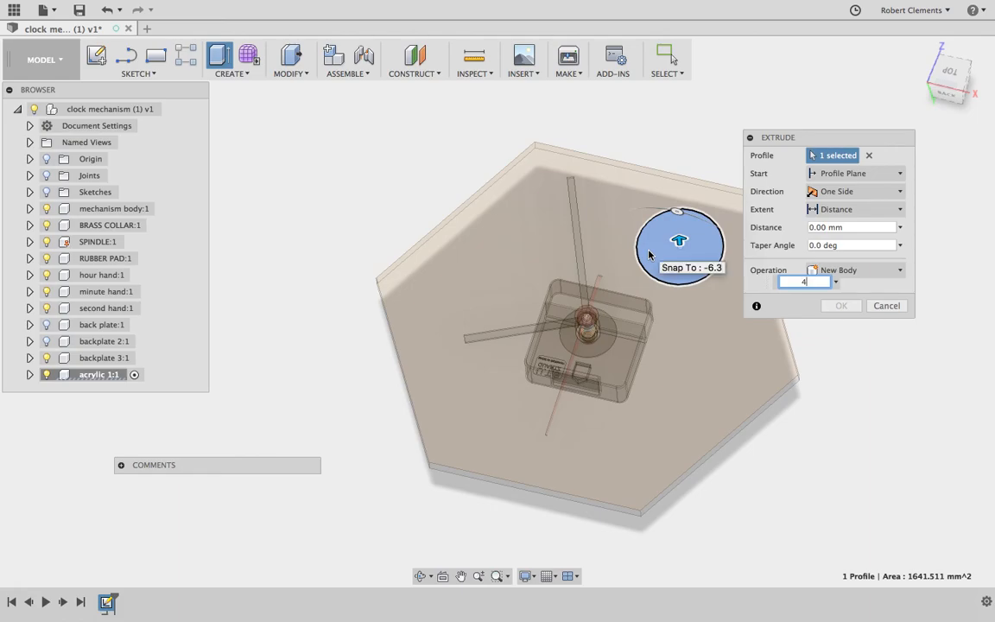
pyautogui.click(840, 304)
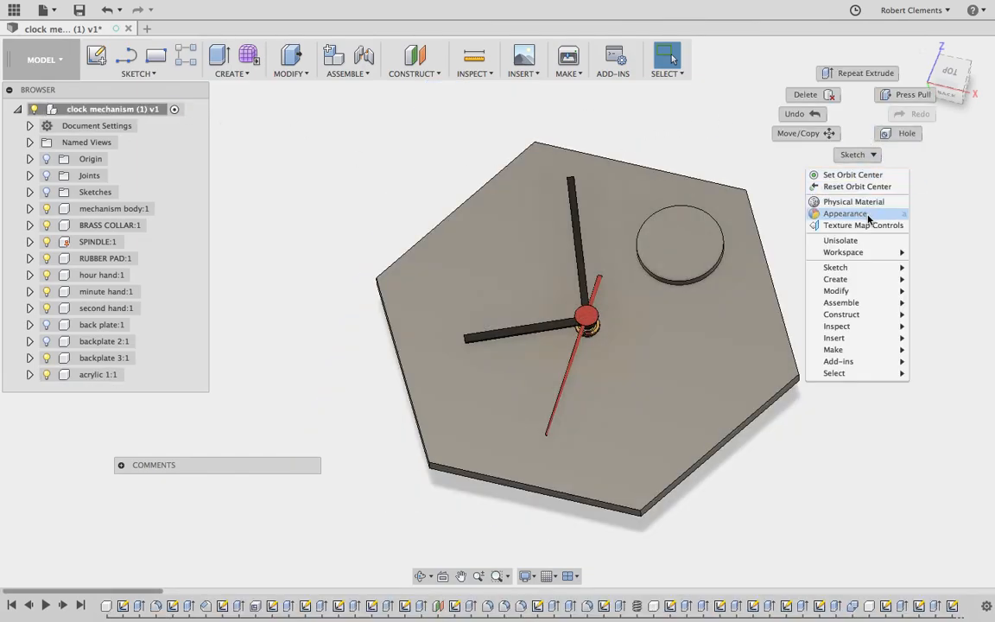
# Step: Apply 3D Pine to the hexagonal plate and a red acrylic appearance to the raised circle
pyautogui.click(845, 214)
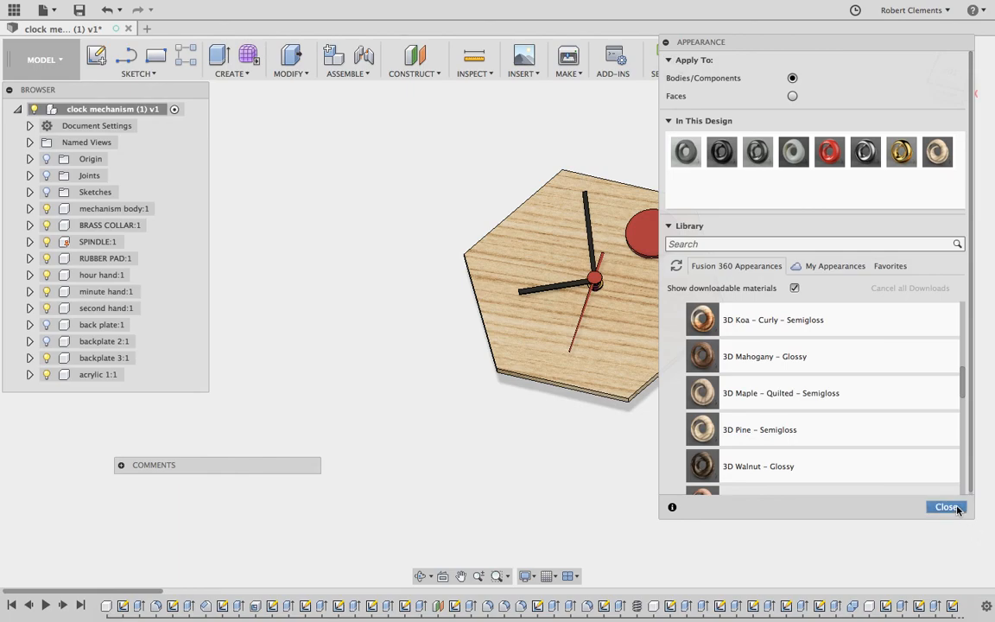
pyautogui.click(946, 508)
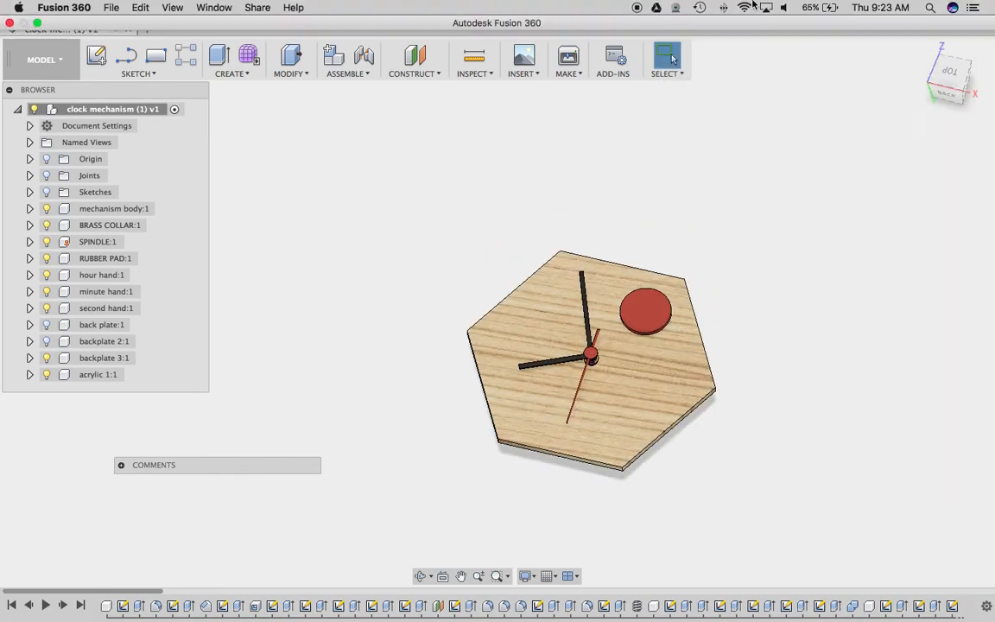